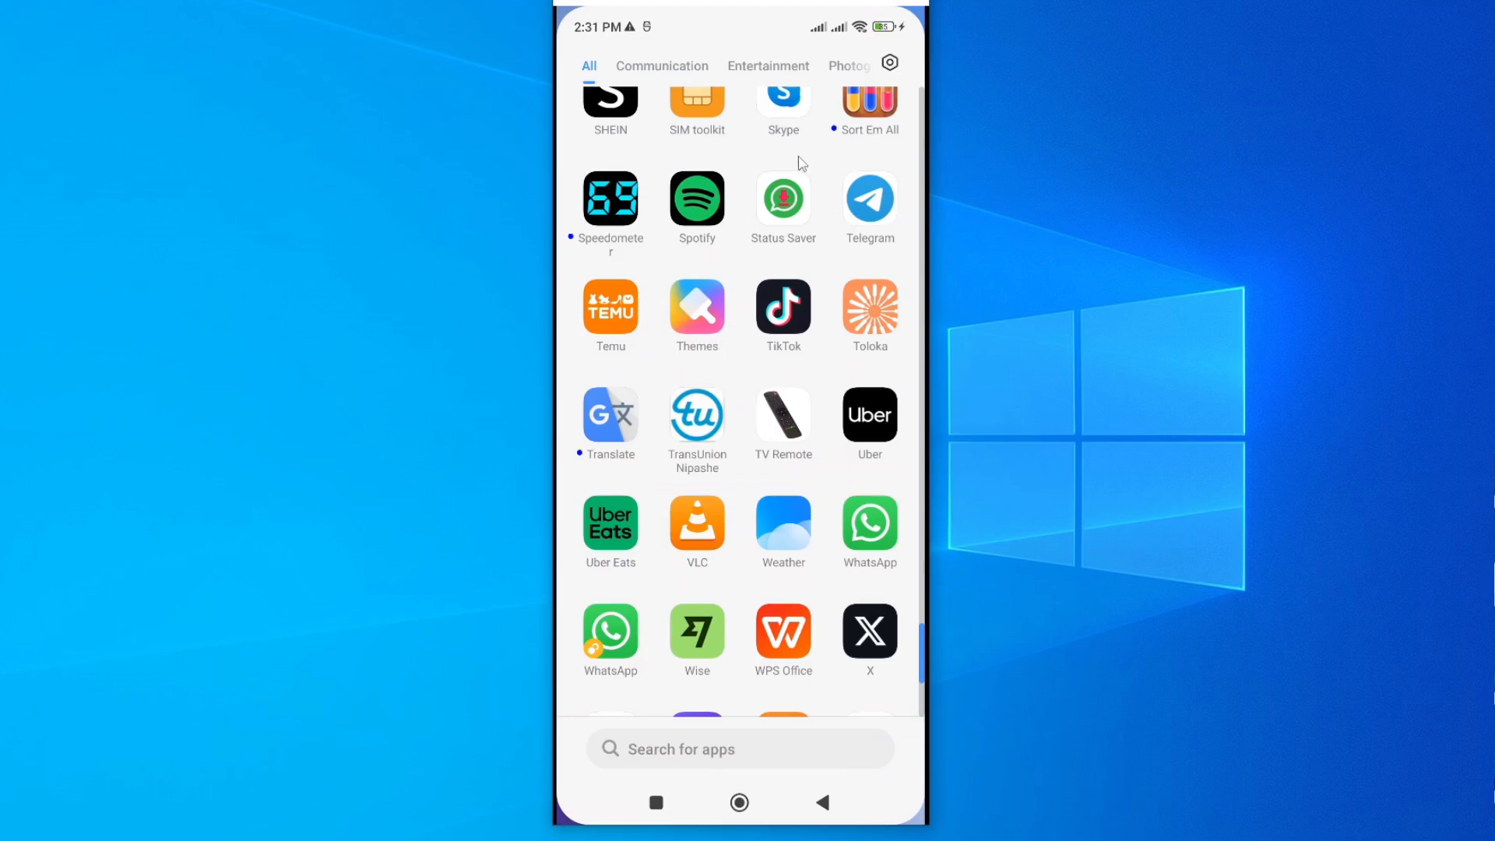
{"action": "mouse_move", "coordinate": [800, 349]}
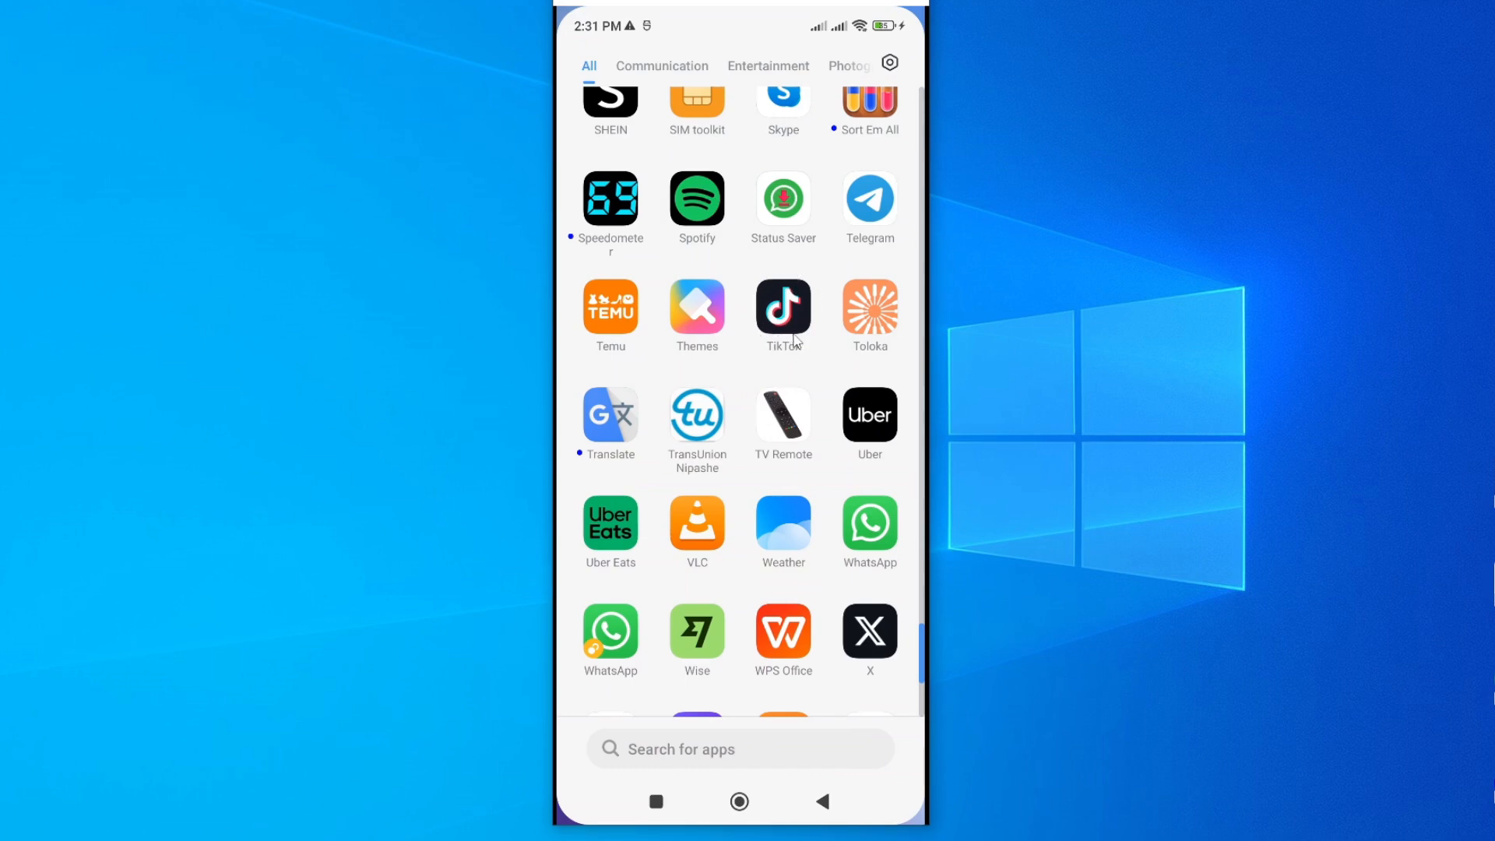
{"action": "mouse_move", "coordinate": [854, 245]}
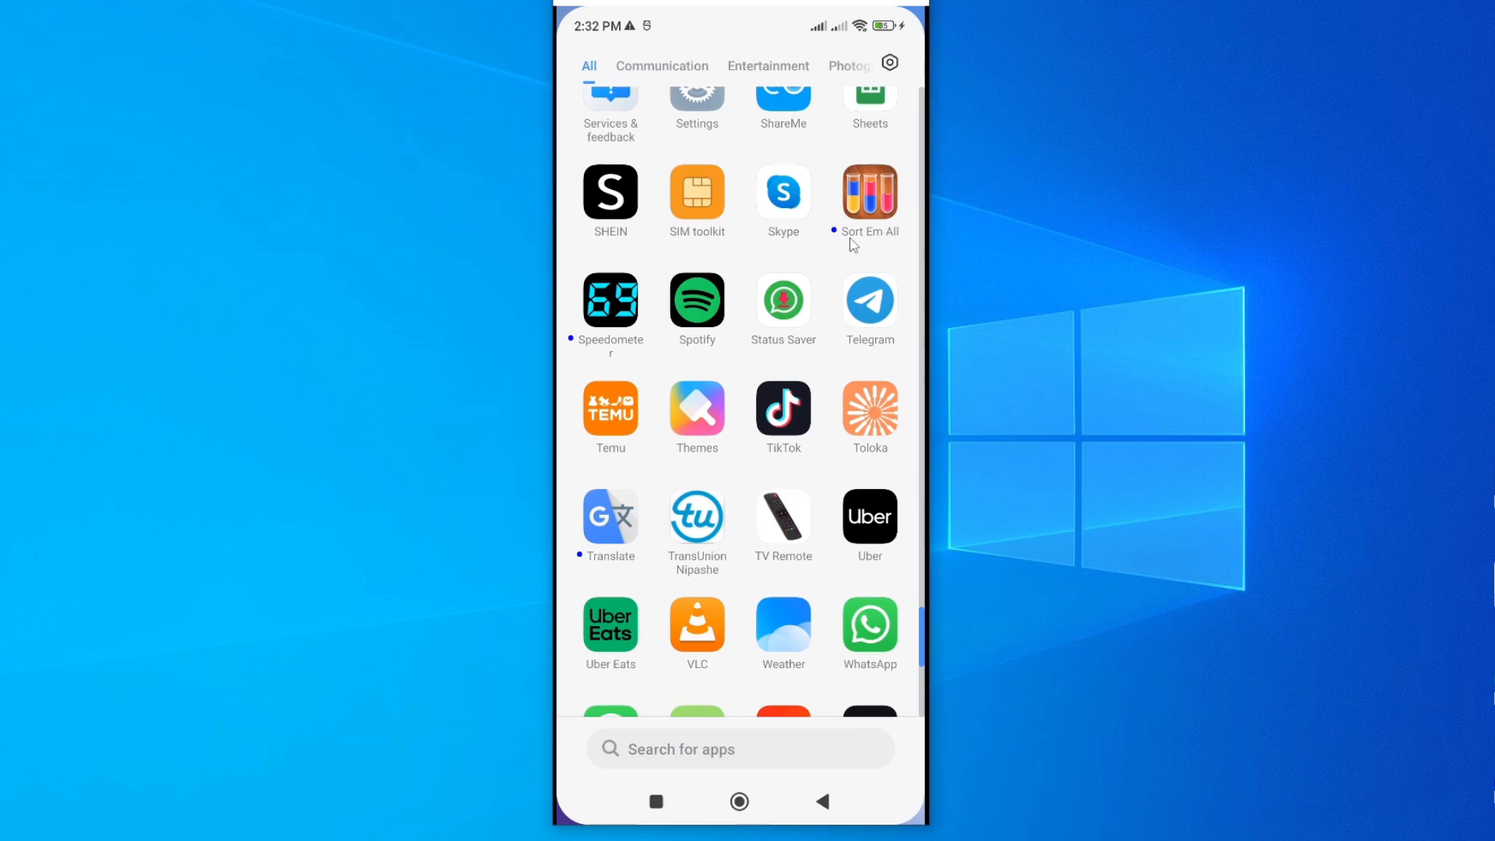
- Open Settings and go to the Apps section listing Dual apps and Permissions
{"action": "scroll", "scroll_direction": "down", "scroll_amount": 3}
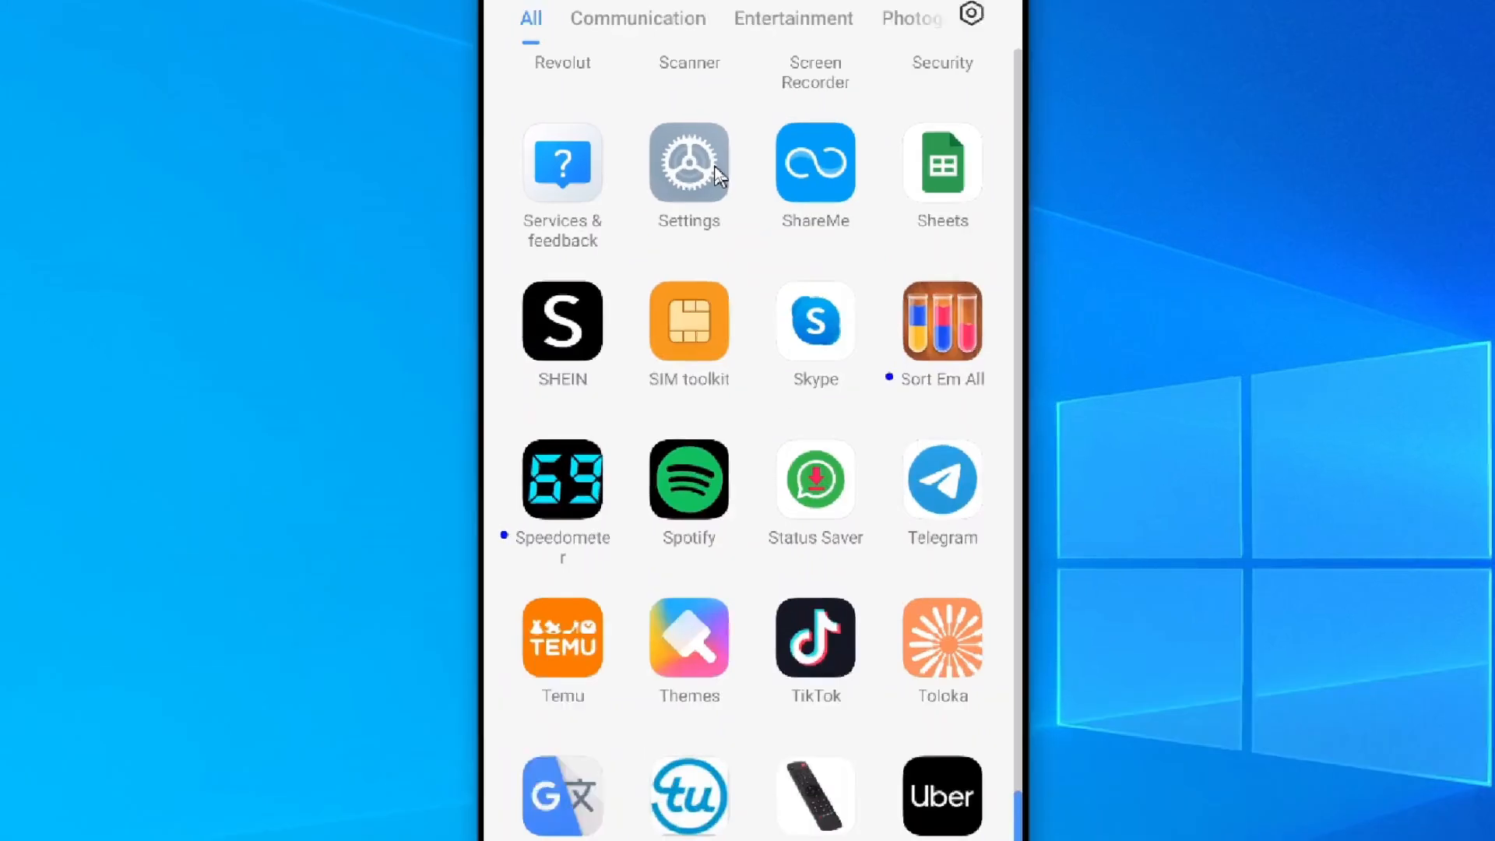
{"action": "left_click", "coordinate": [688, 162]}
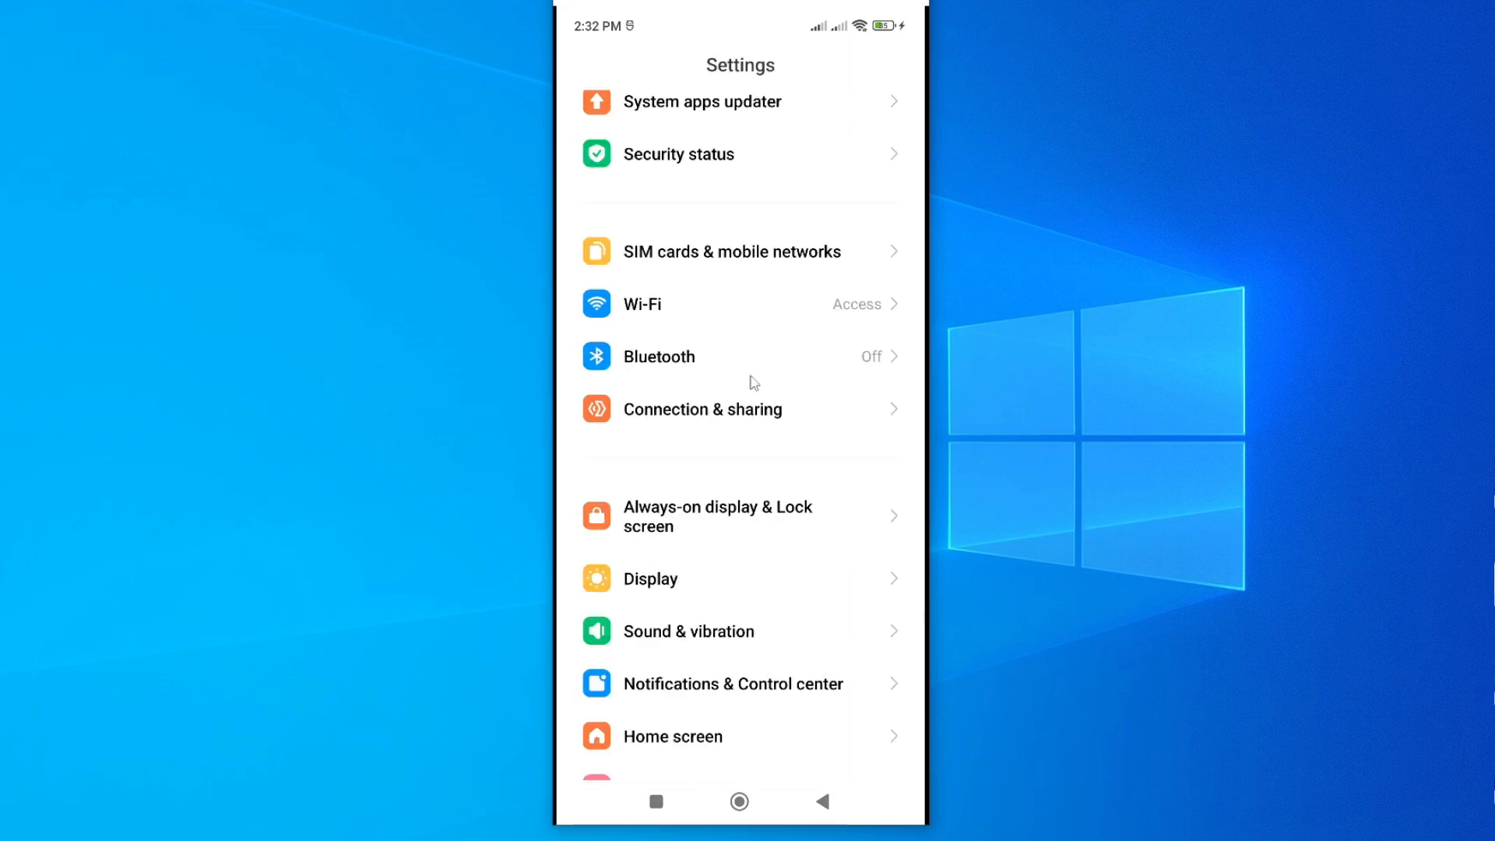
{"action": "scroll", "scroll_direction": "up", "scroll_amount": 3}
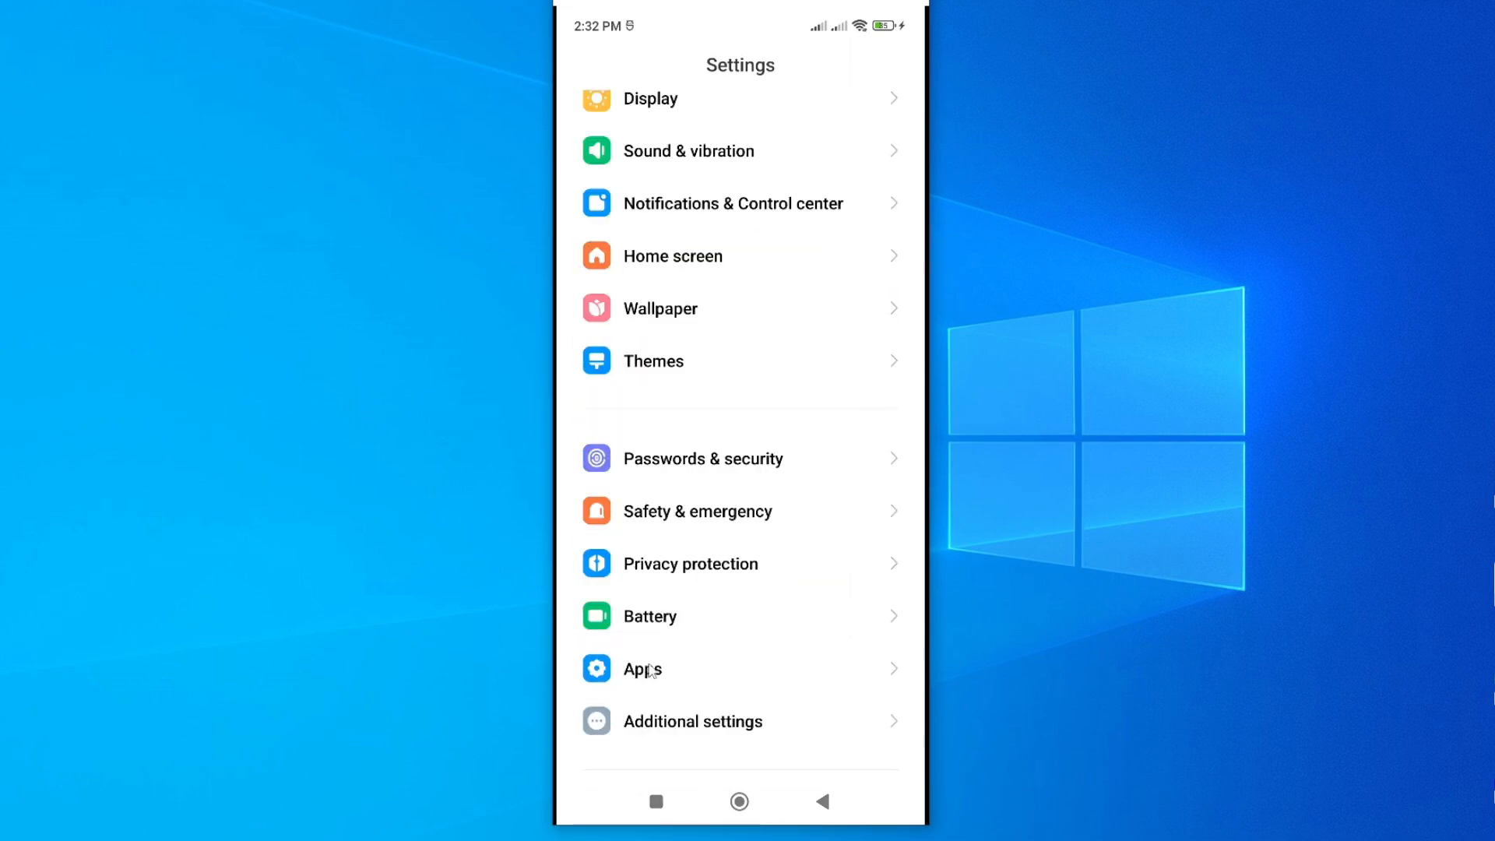
{"action": "left_click", "coordinate": [641, 669]}
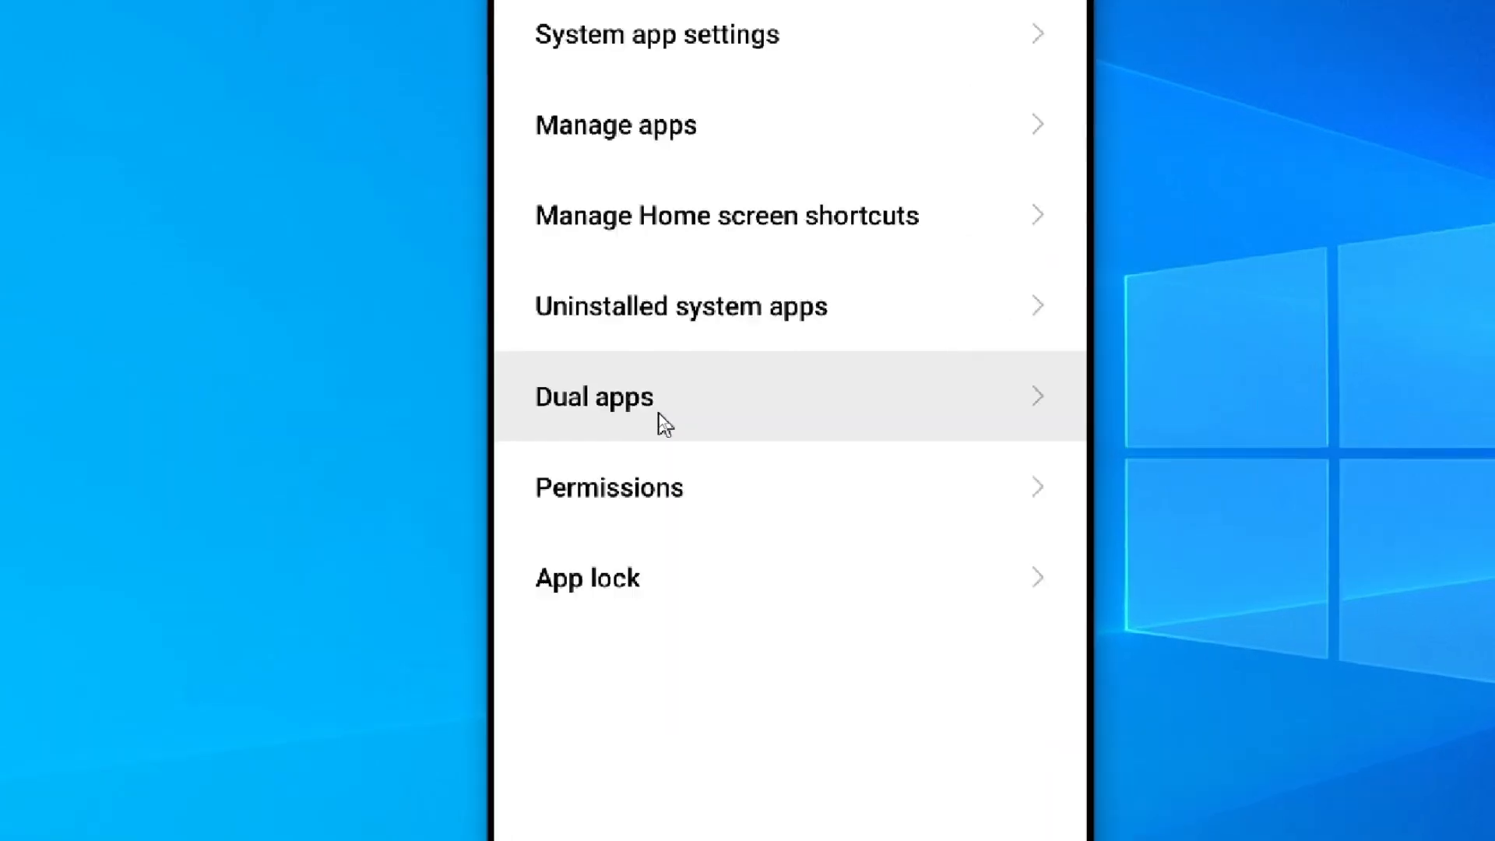
{"action": "scroll", "scroll_direction": "up", "scroll_amount": 3}
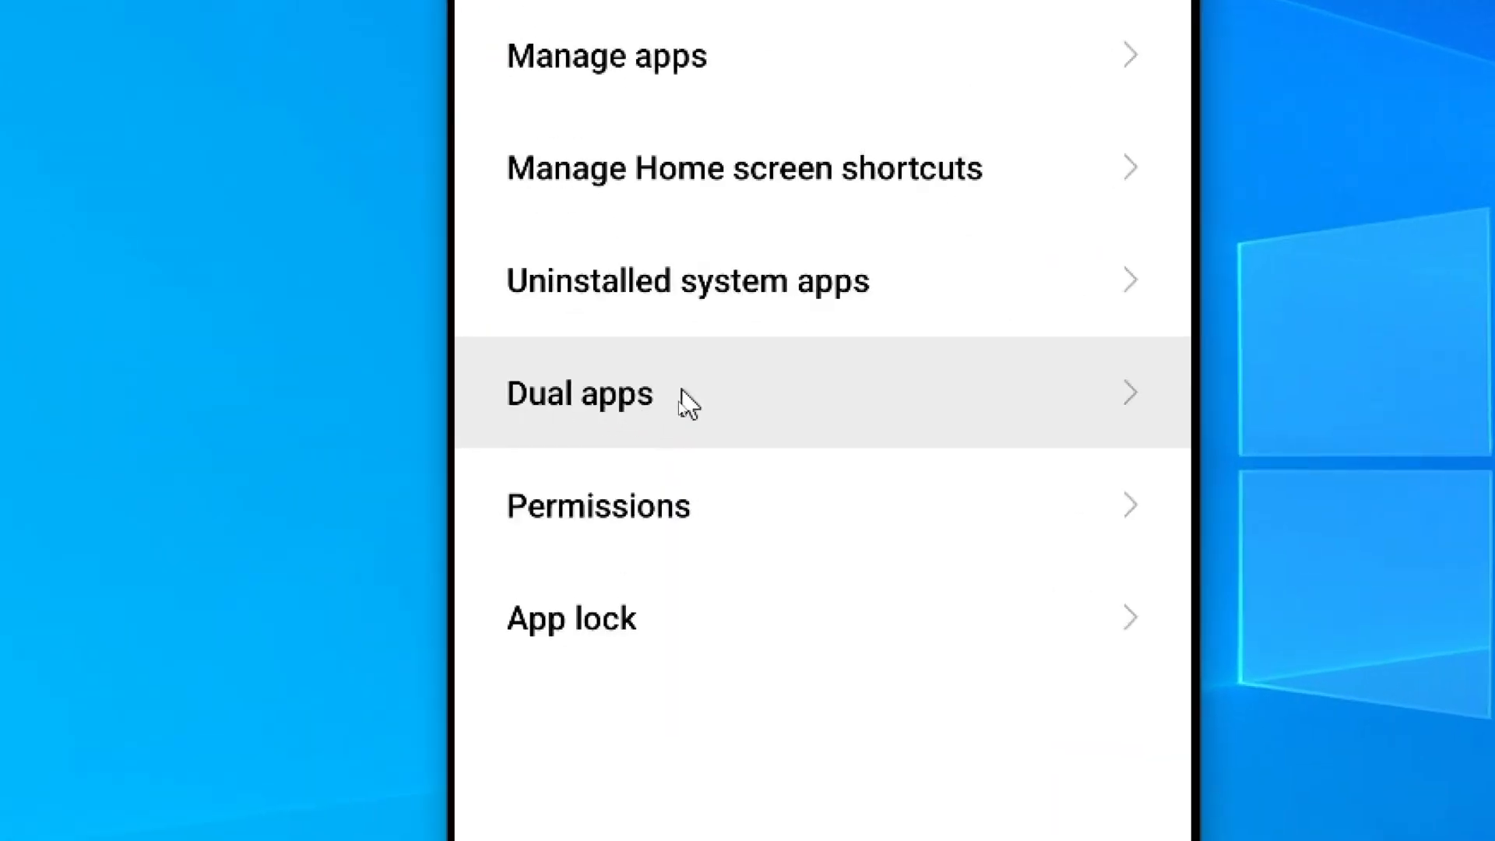
{"action": "mouse_move", "coordinate": [726, 408]}
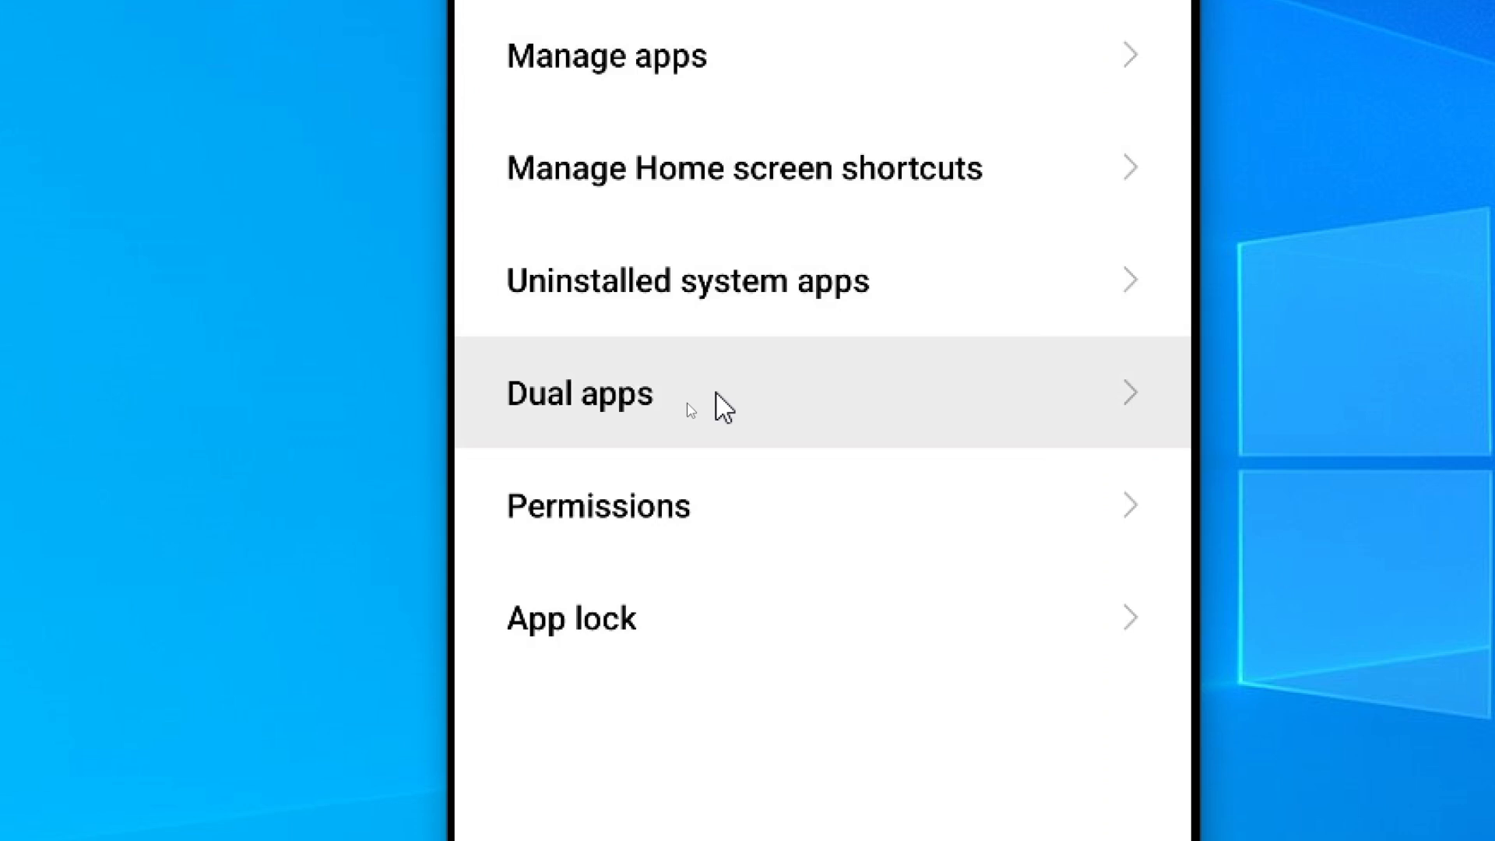
- Open Dual apps and scroll through the supported apps list
{"action": "left_click", "coordinate": [579, 392]}
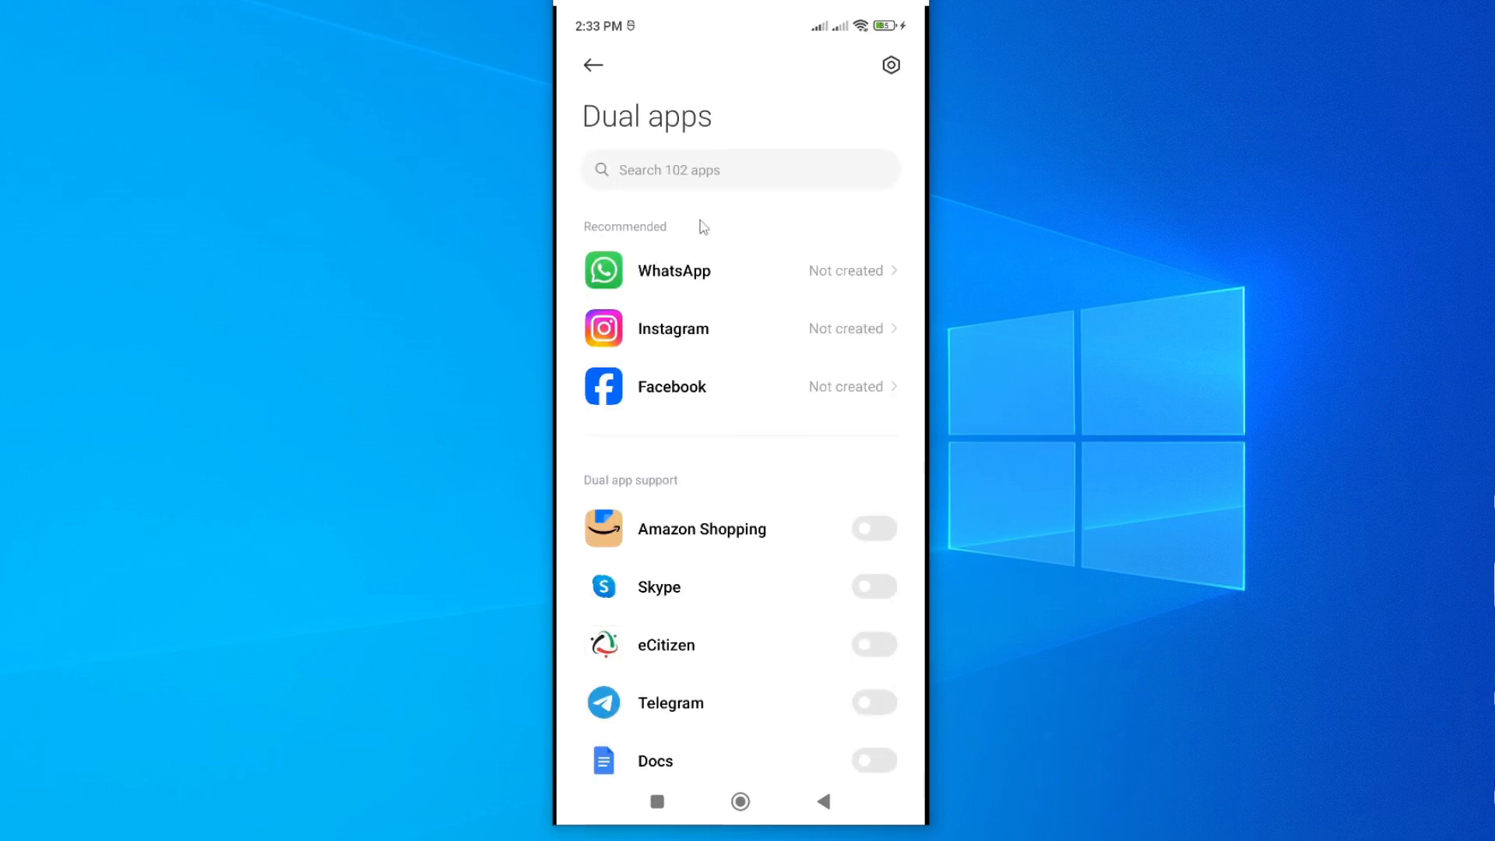
{"action": "mouse_move", "coordinate": [901, 375]}
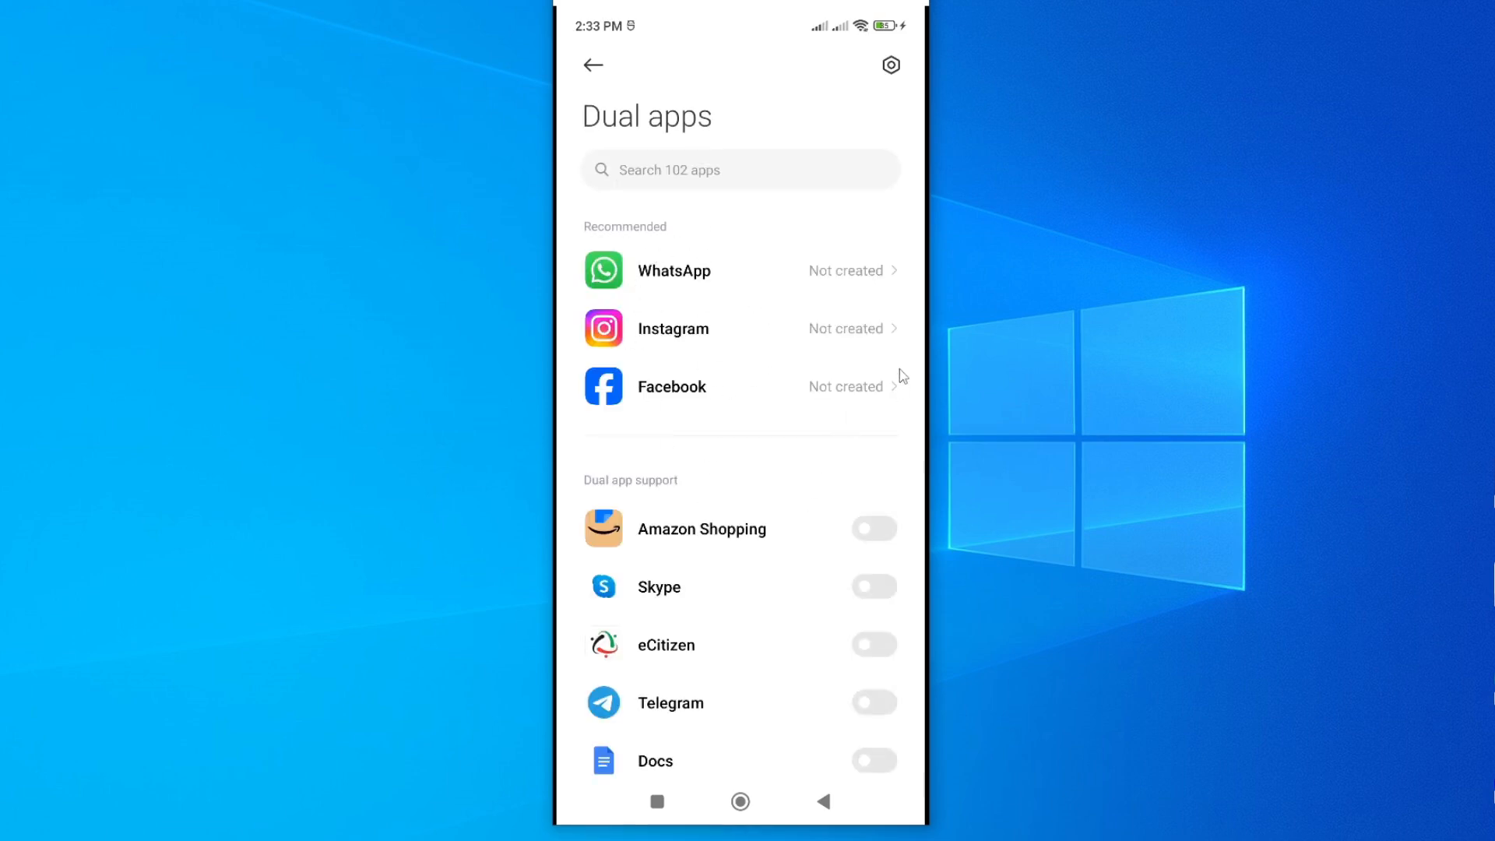
{"action": "mouse_move", "coordinate": [758, 331]}
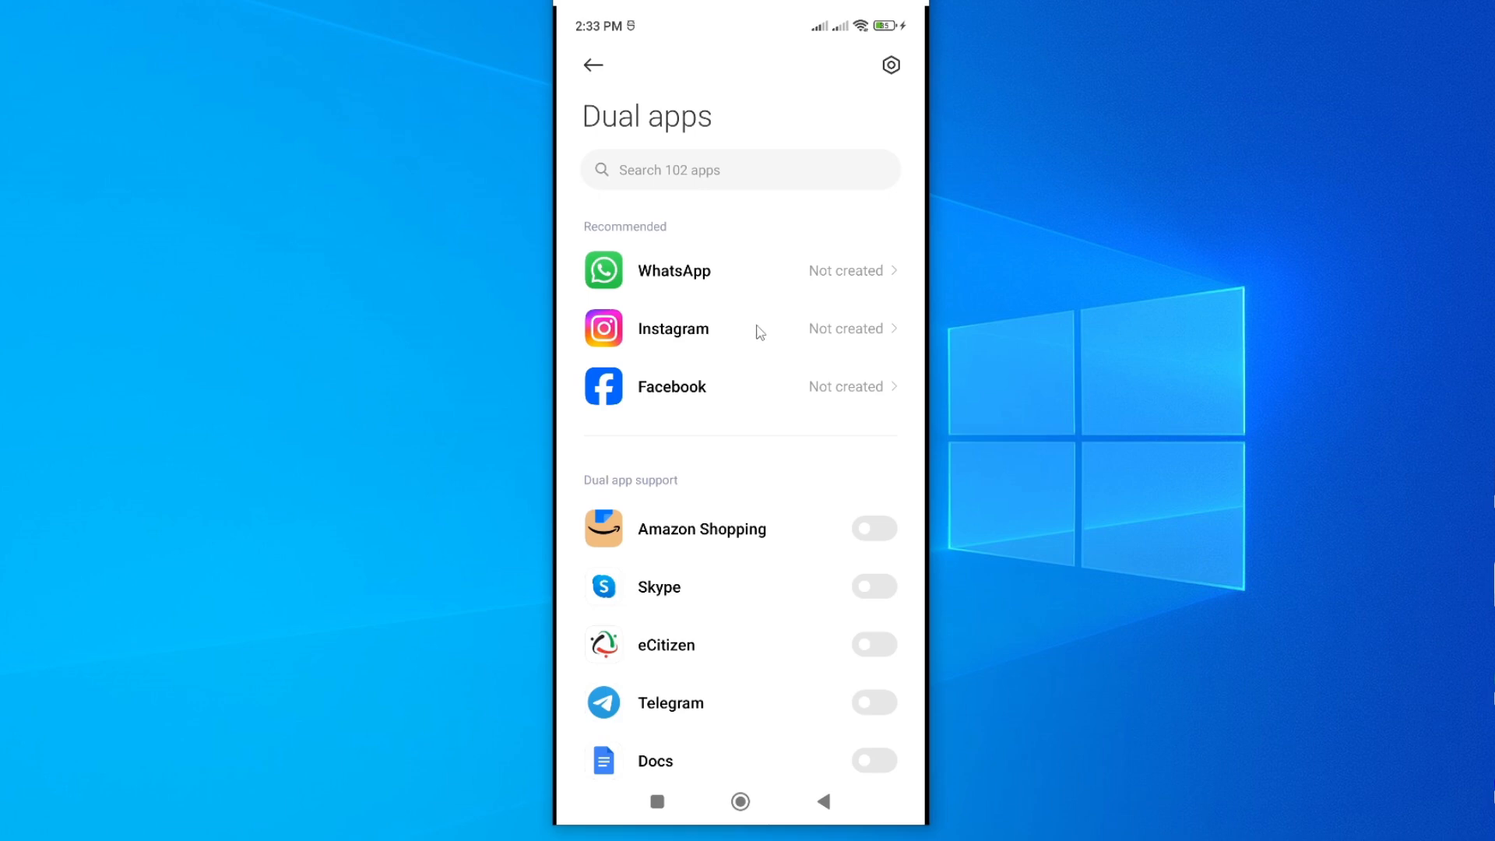
{"action": "mouse_move", "coordinate": [680, 508]}
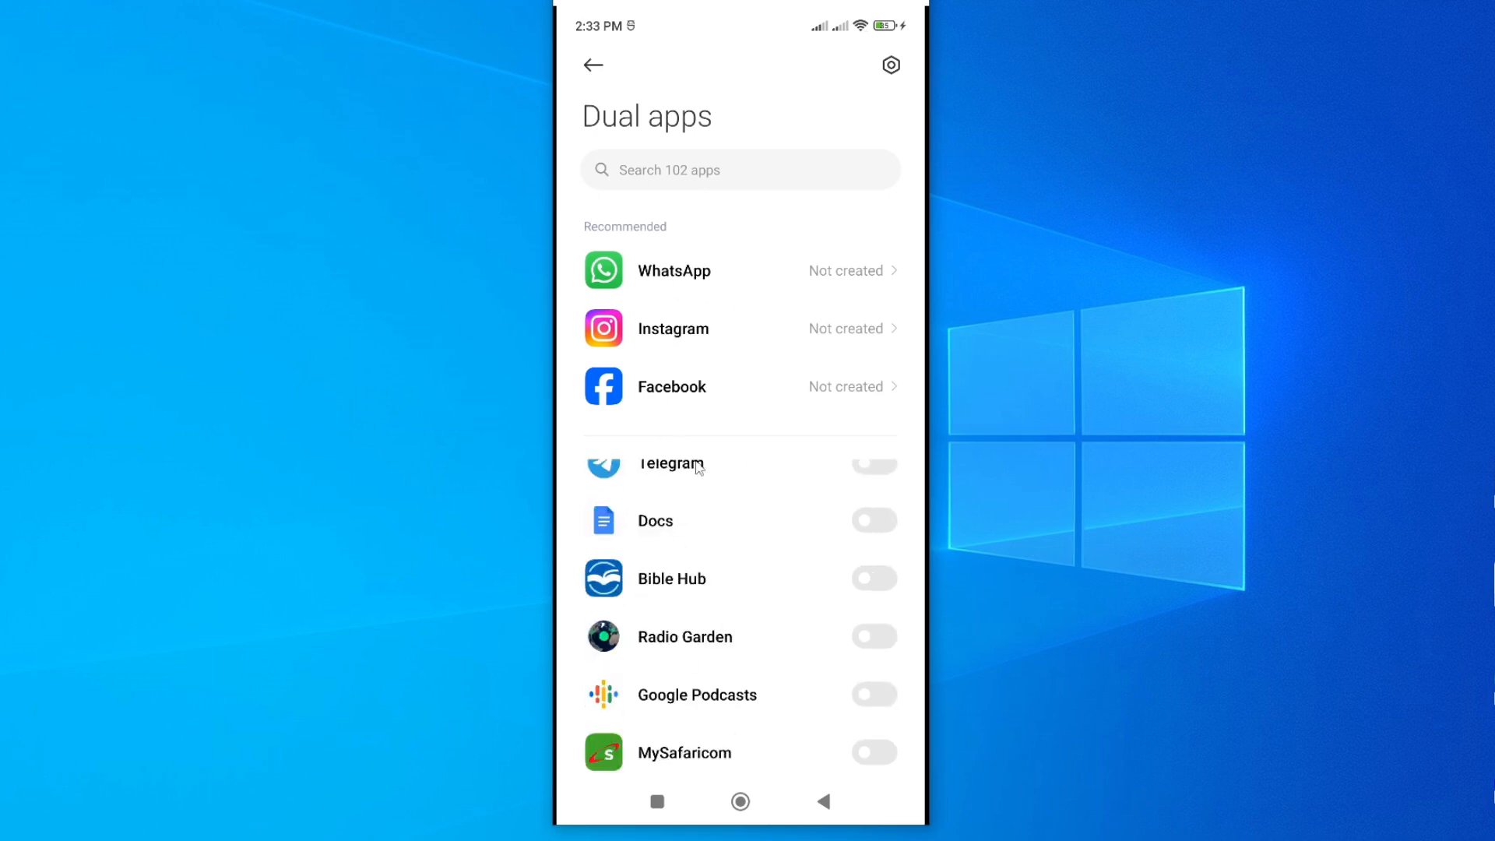
{"action": "scroll", "scroll_direction": "down", "scroll_amount": 3}
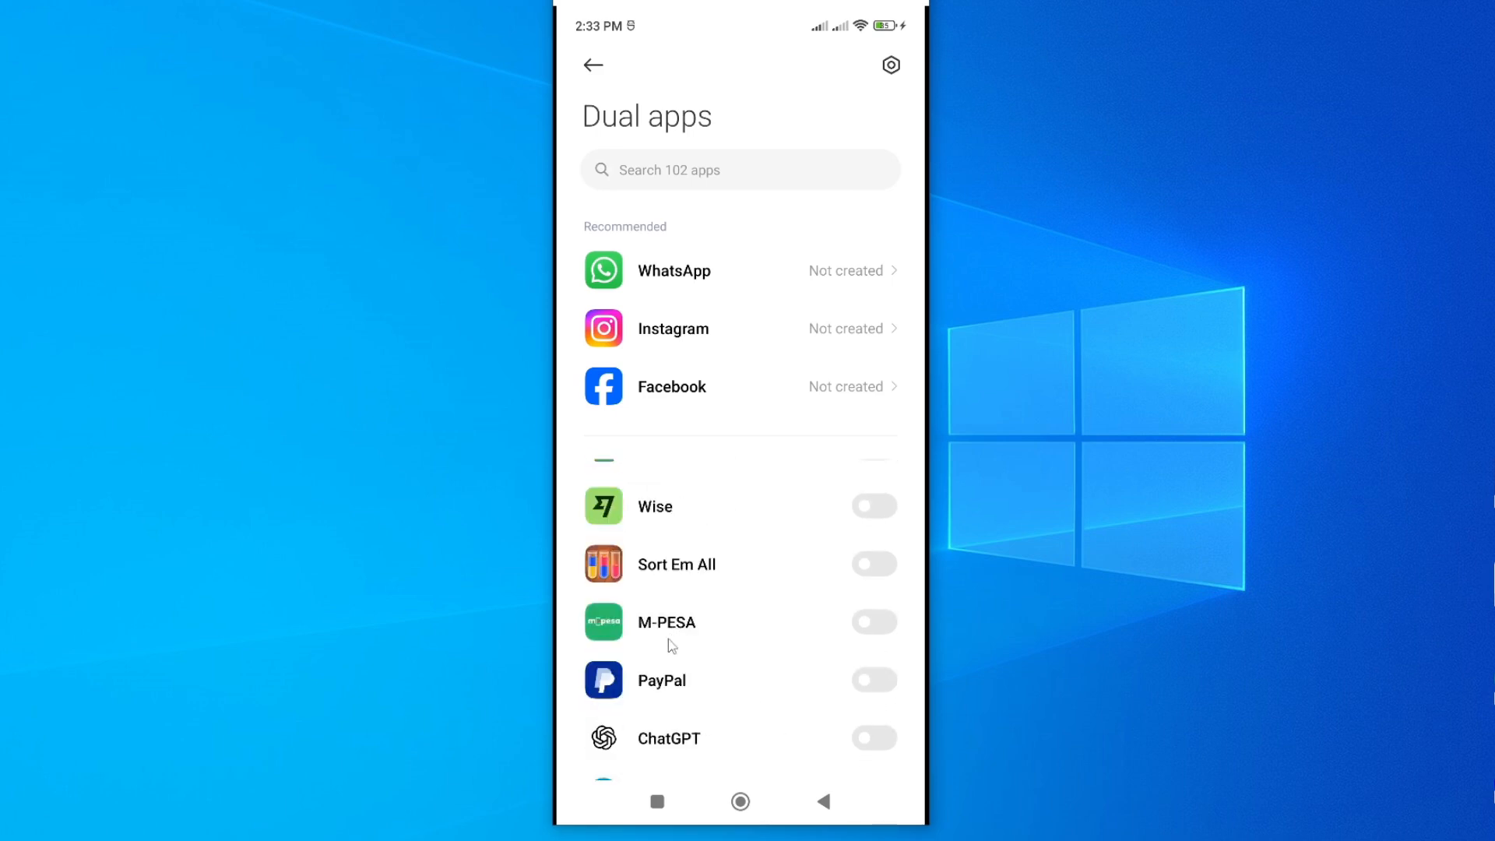
{"action": "scroll", "scroll_direction": "down", "scroll_amount": 3}
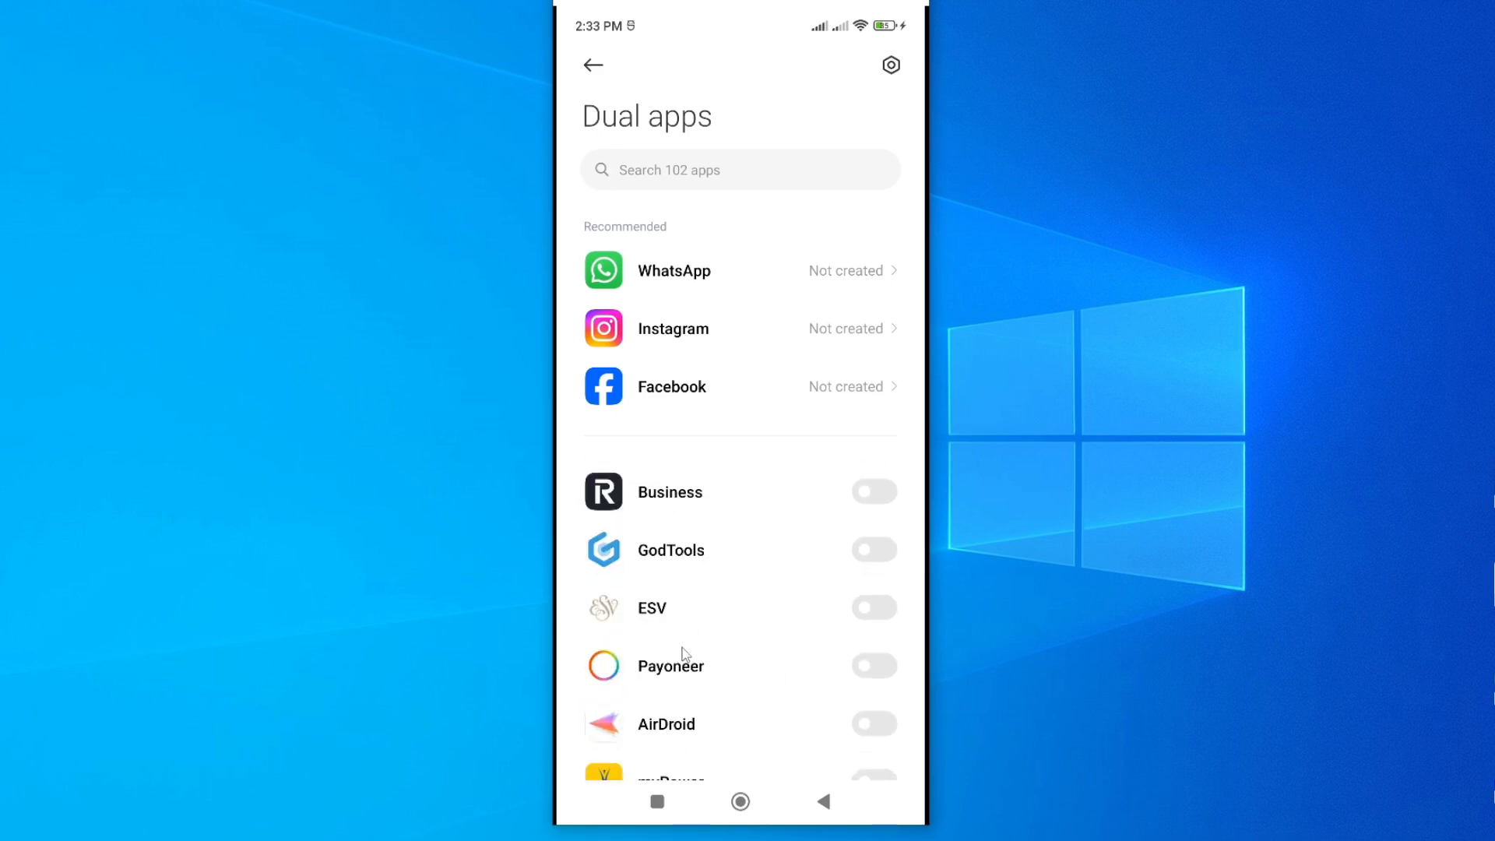
{"action": "scroll", "scroll_direction": "down", "scroll_amount": 3}
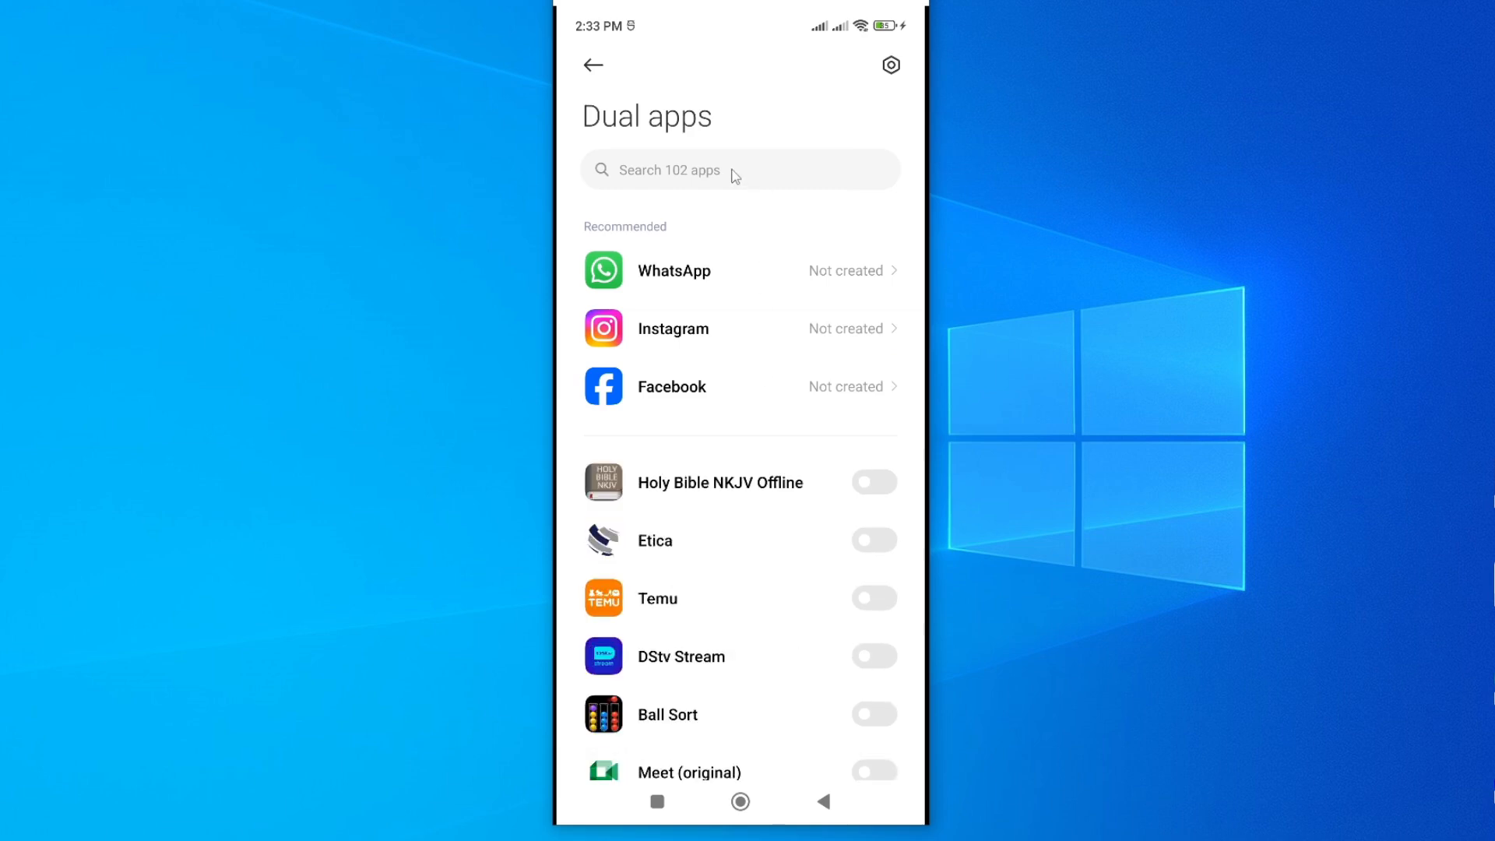
- Search 'tik', switch on TikTok's dual app, allow Google services, and exit search
{"action": "left_click", "coordinate": [739, 170]}
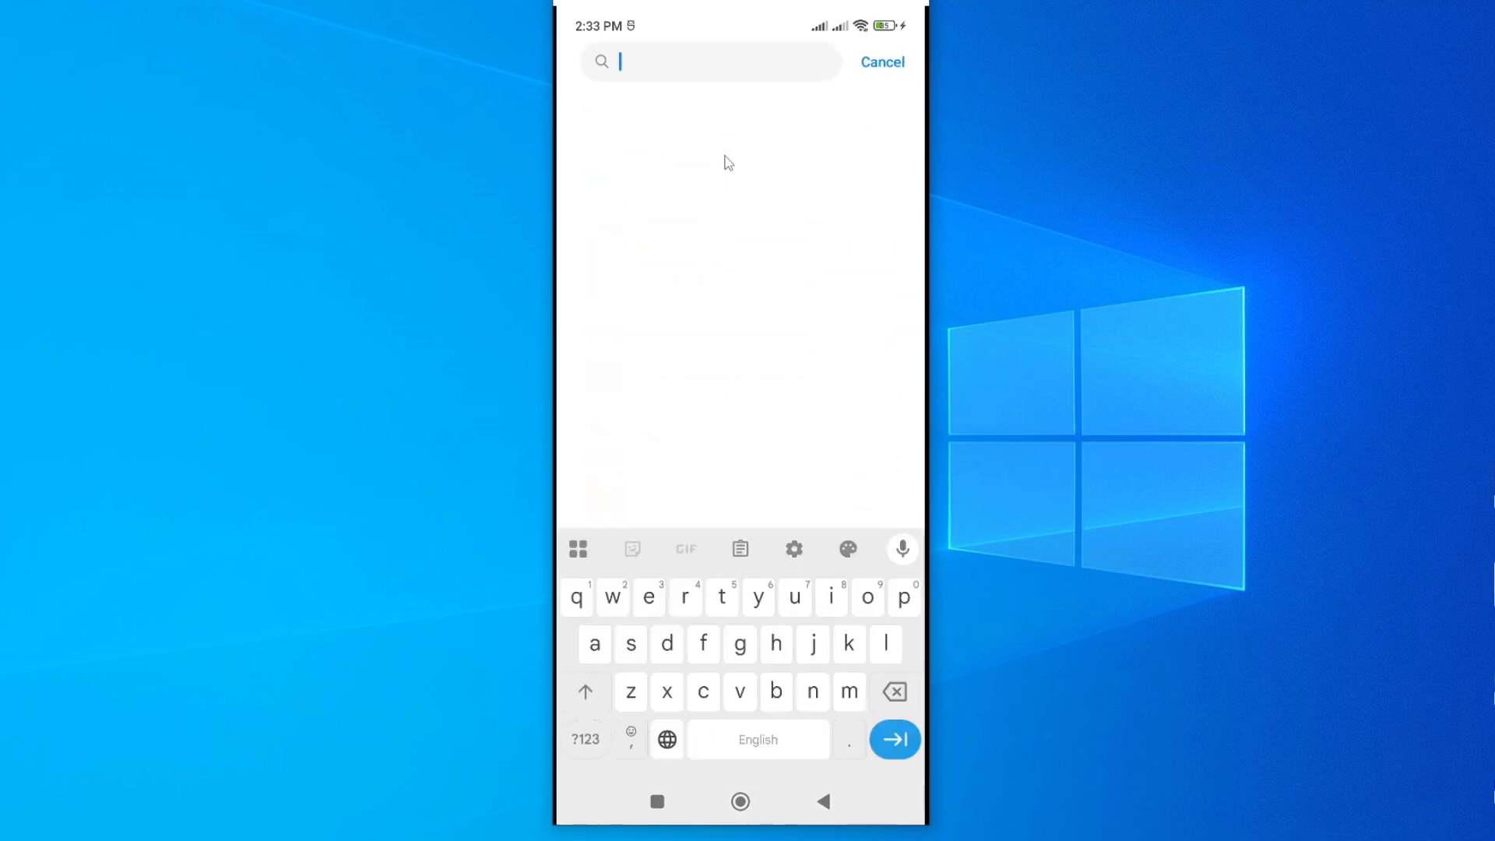
{"action": "type", "text": "tik"}
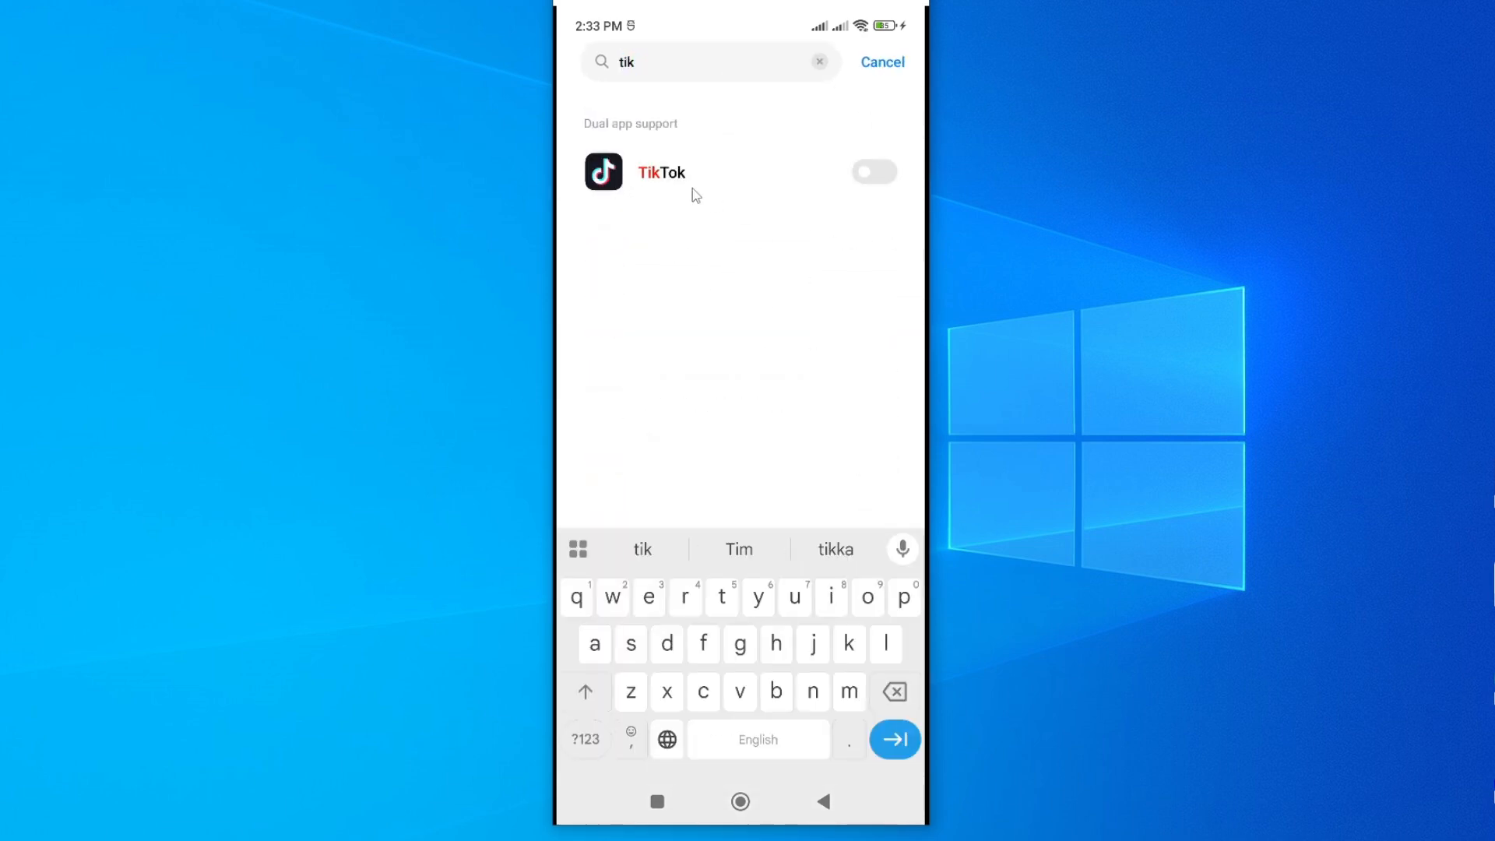
{"action": "mouse_move", "coordinate": [789, 170]}
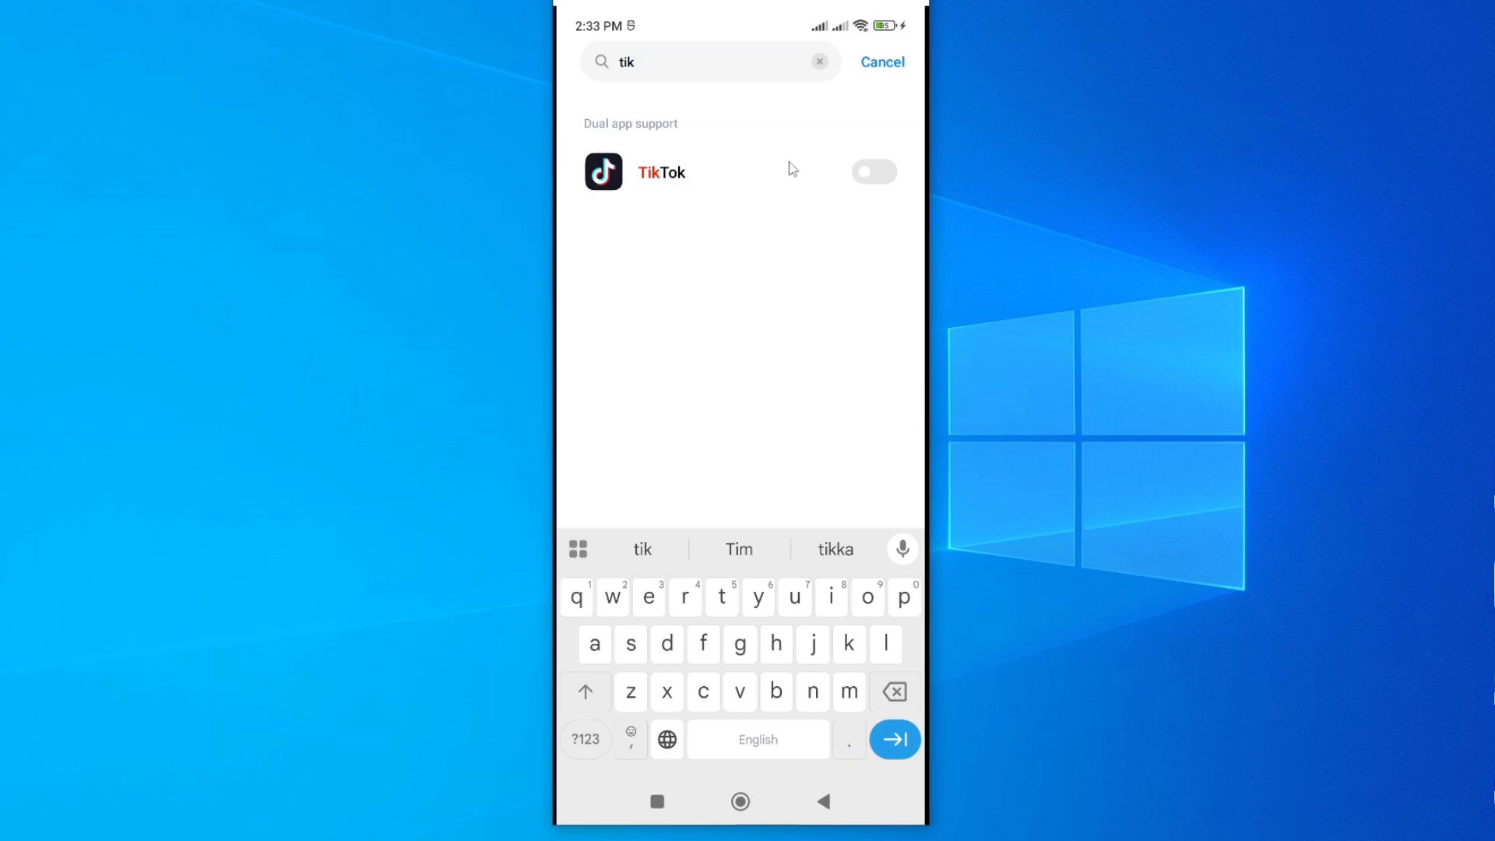
{"action": "left_click", "coordinate": [872, 172]}
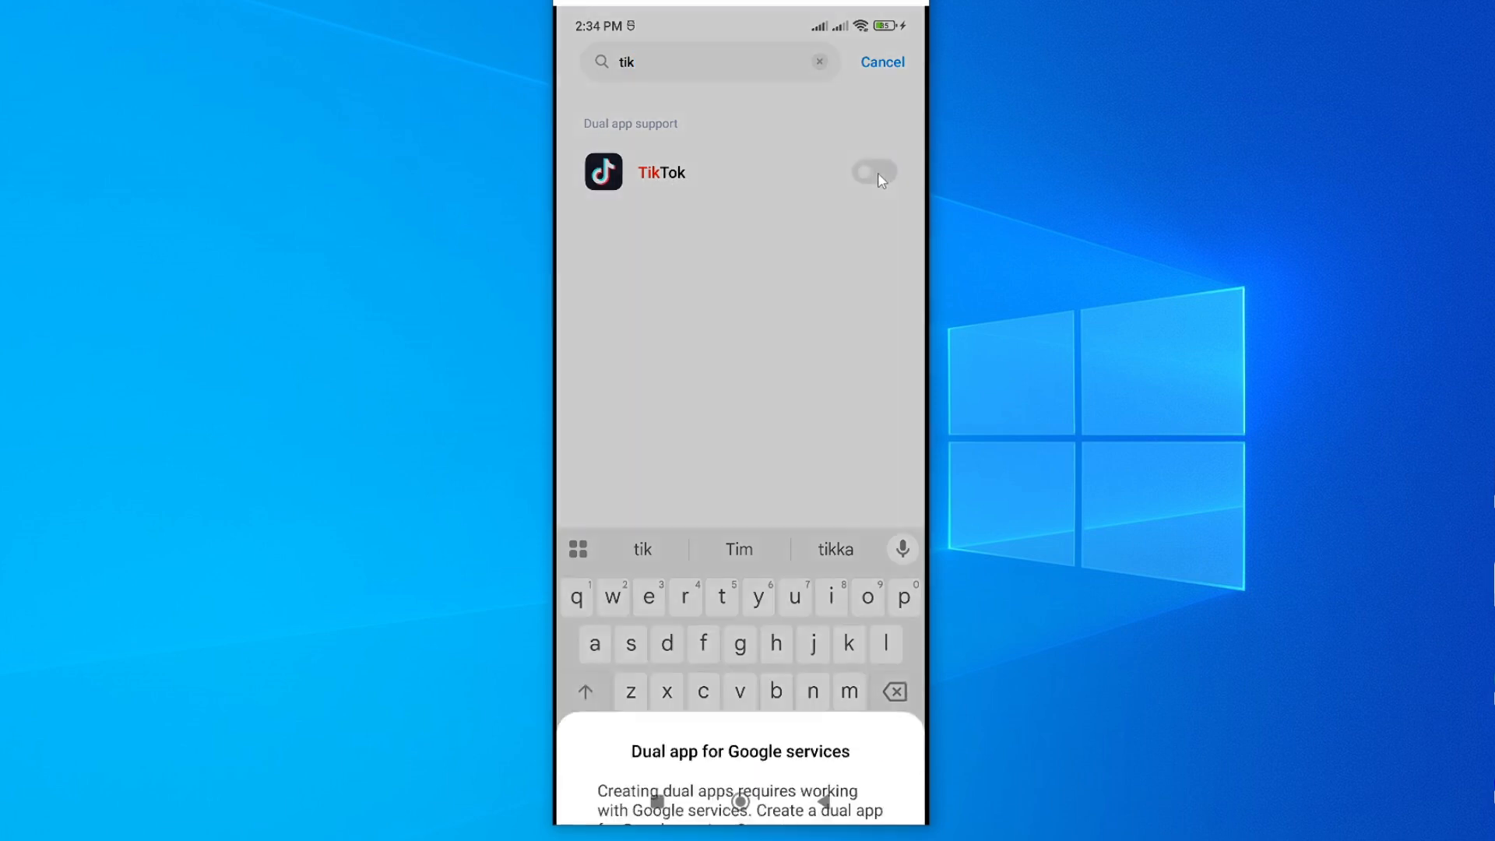
{"action": "left_click", "coordinate": [872, 172]}
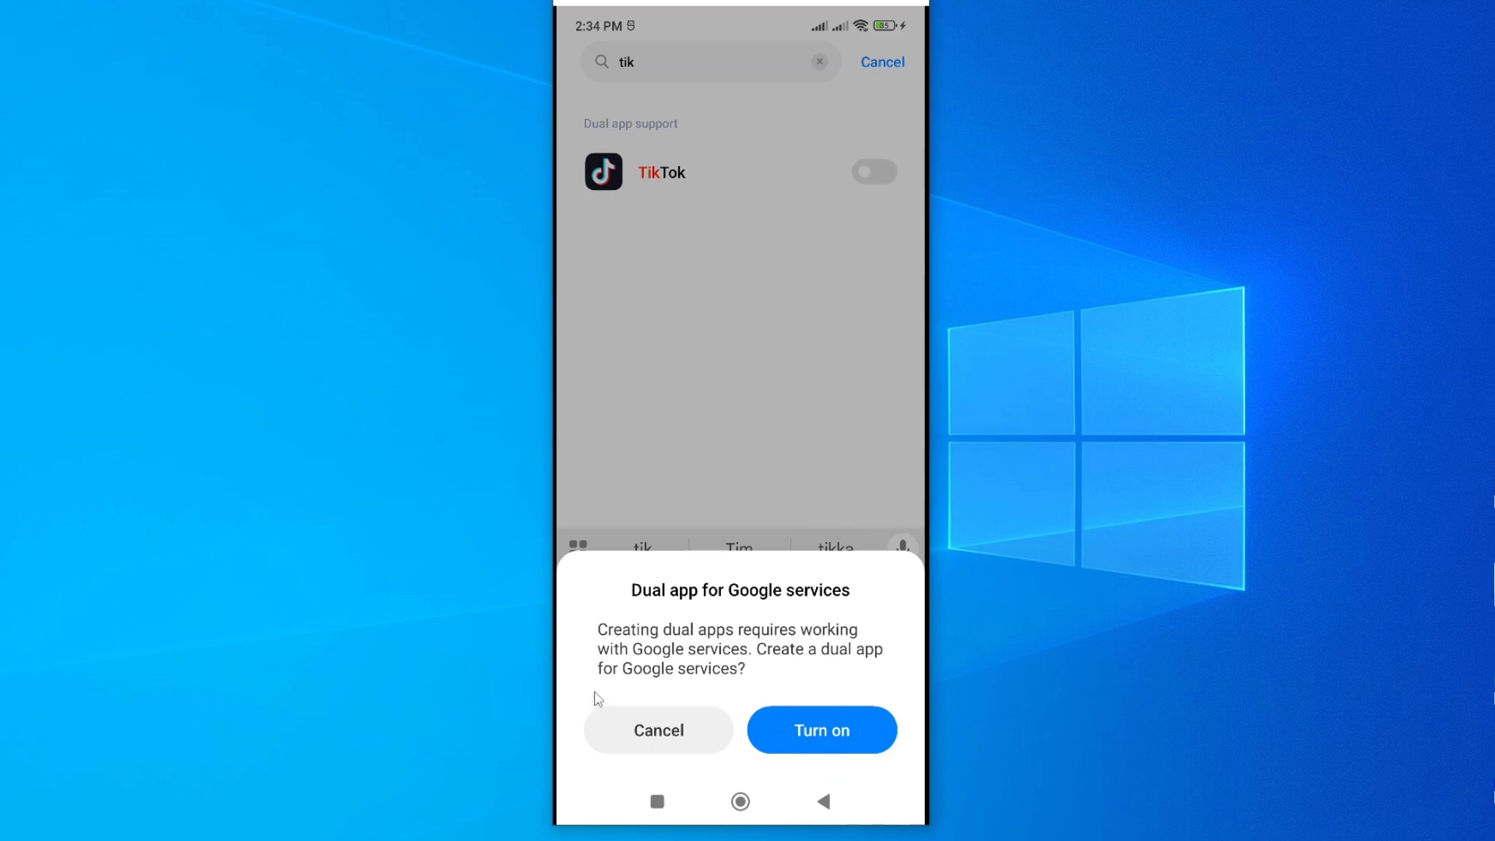
{"action": "mouse_move", "coordinate": [722, 640]}
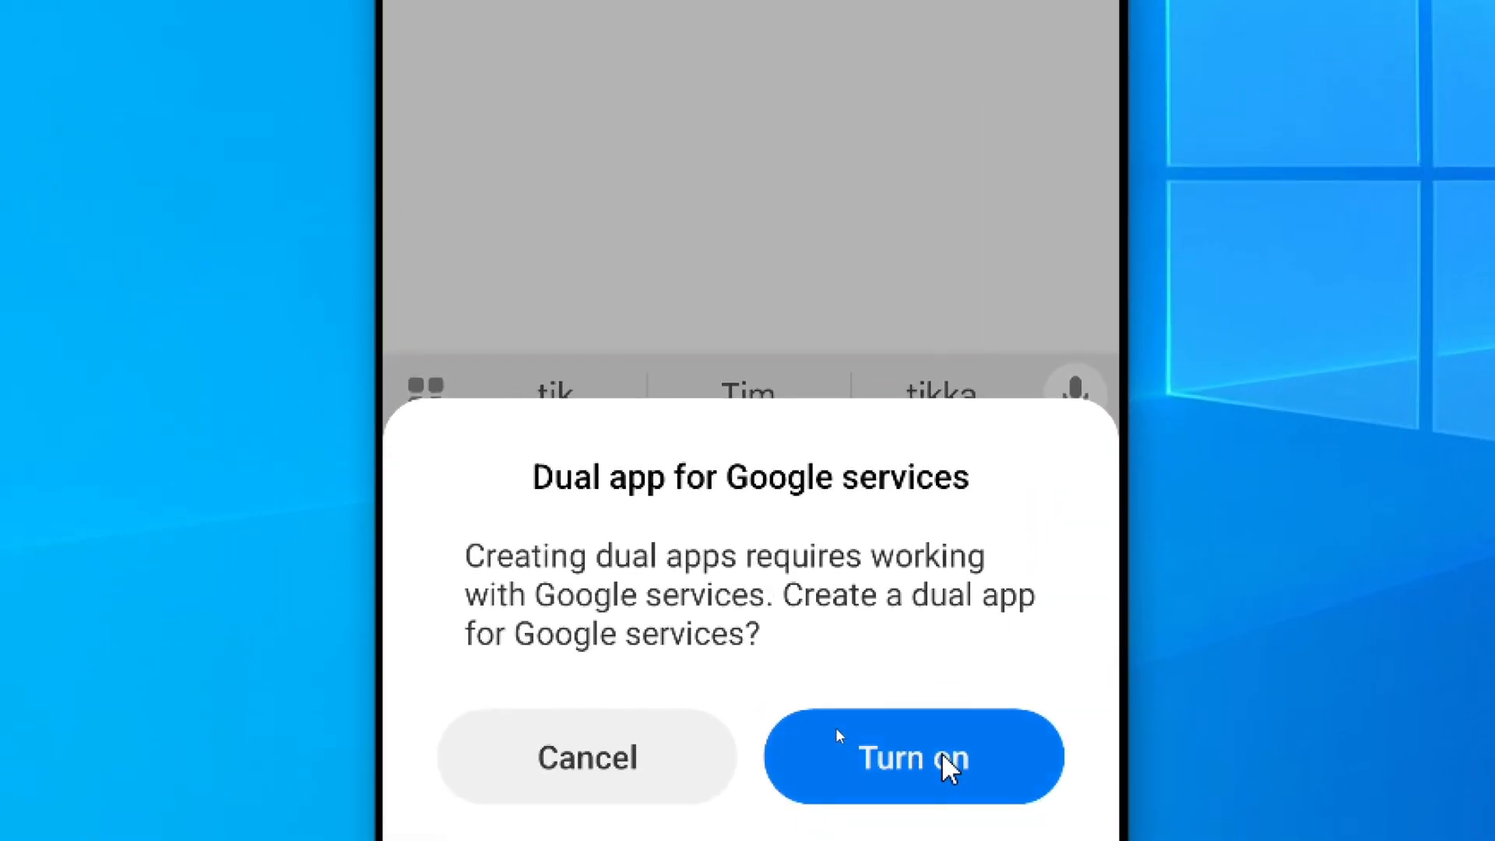
{"action": "left_click", "coordinate": [913, 756]}
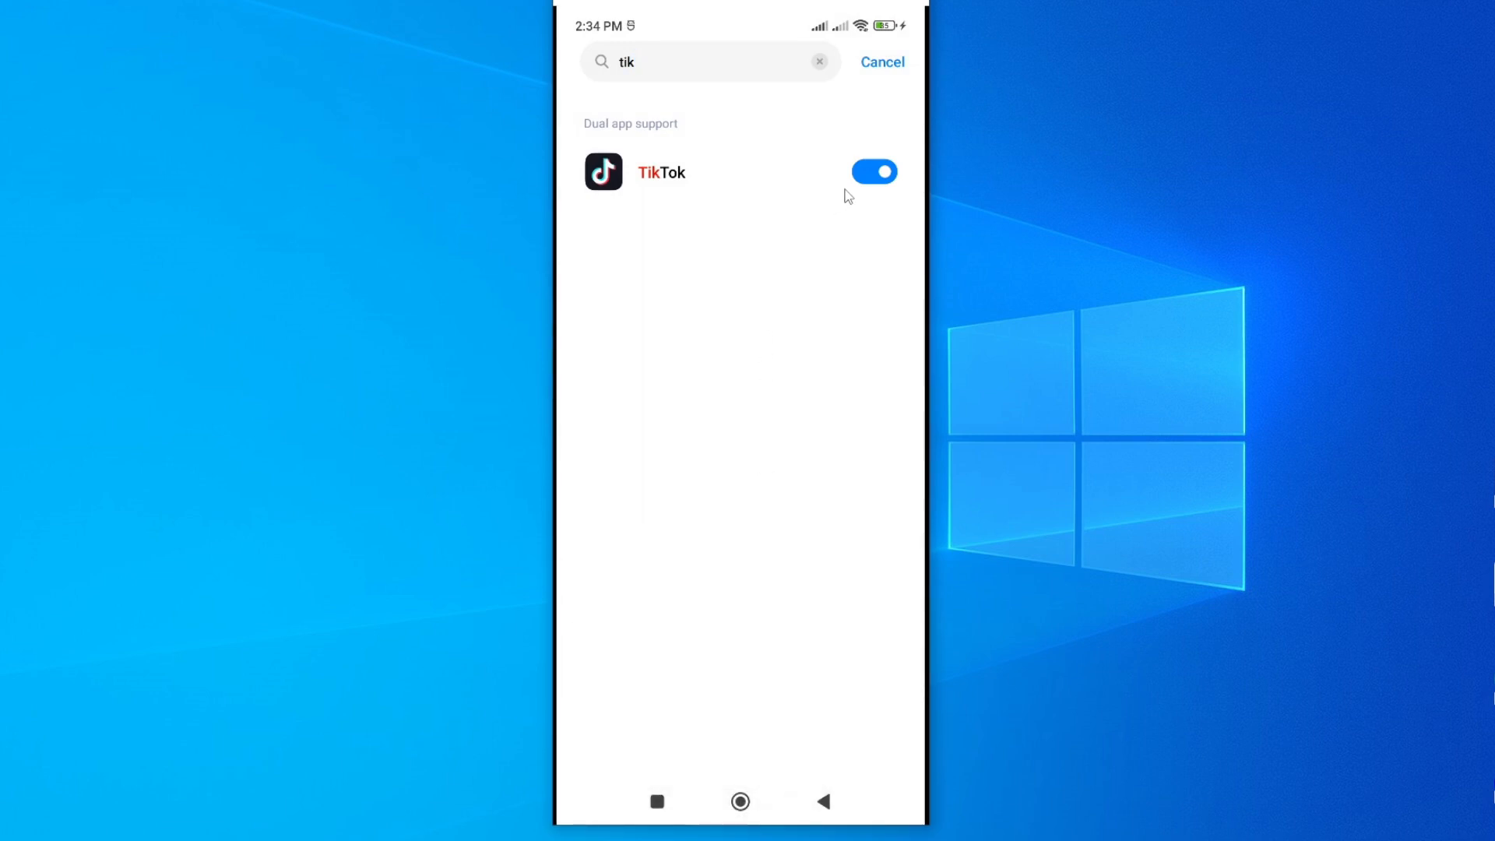
{"action": "left_click", "coordinate": [880, 63]}
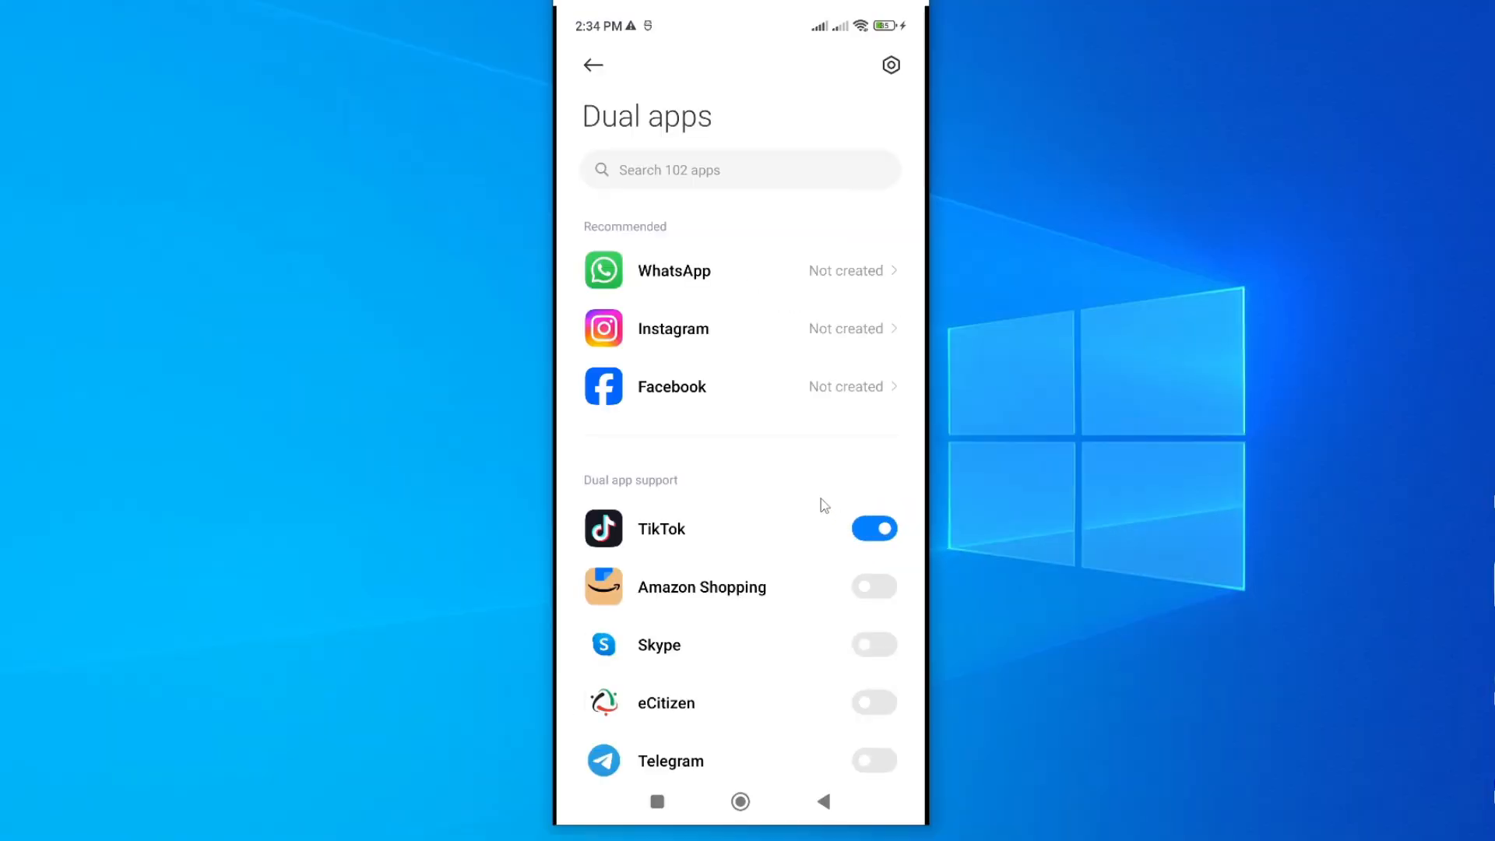
{"action": "mouse_move", "coordinate": [819, 499]}
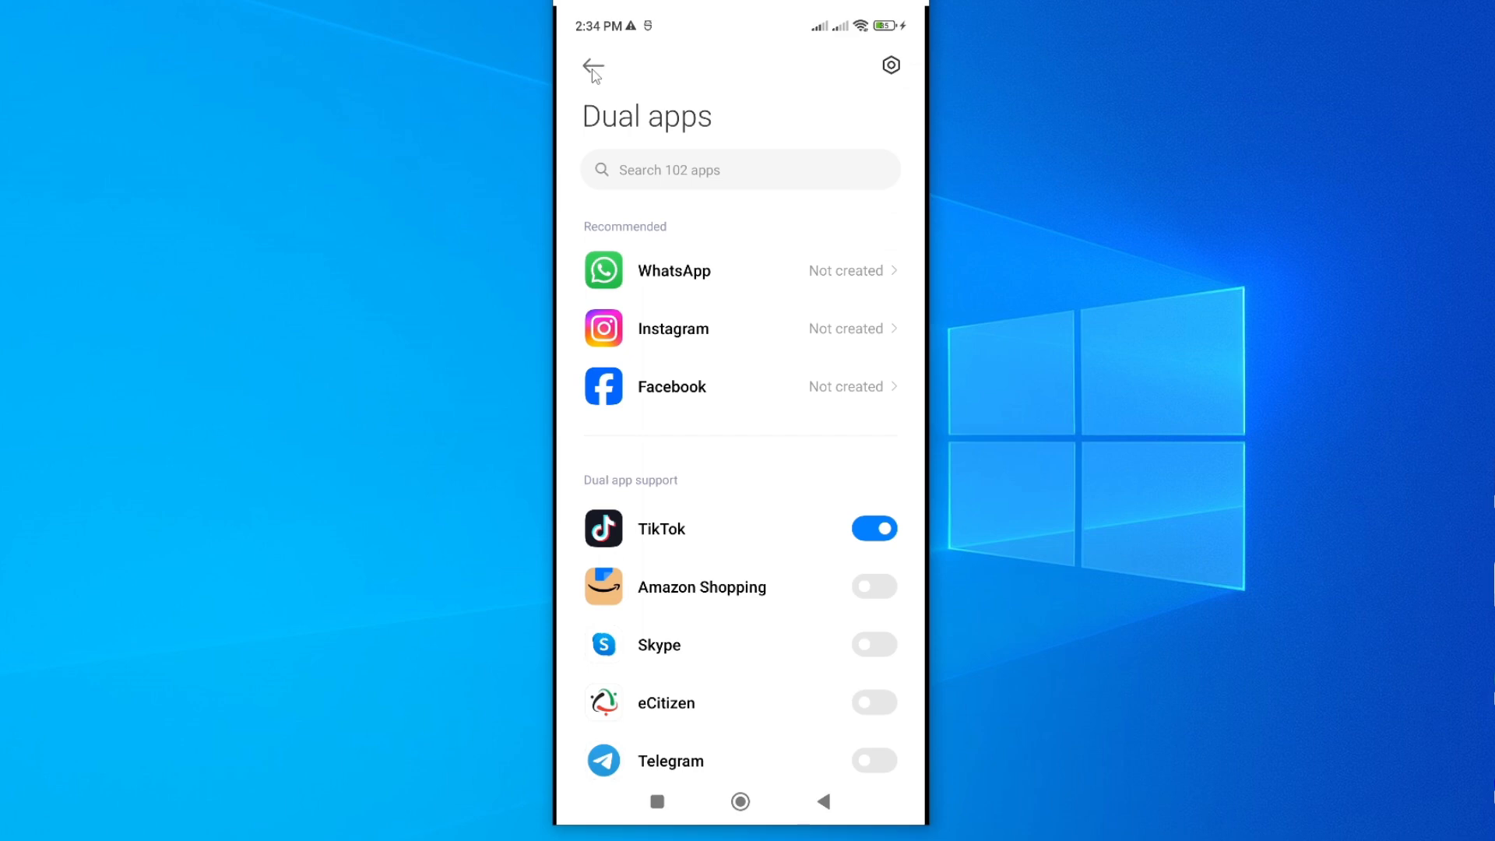
- Back out of Settings to the launcher's app drawer showing two TikTok icons
{"action": "left_click", "coordinate": [592, 68]}
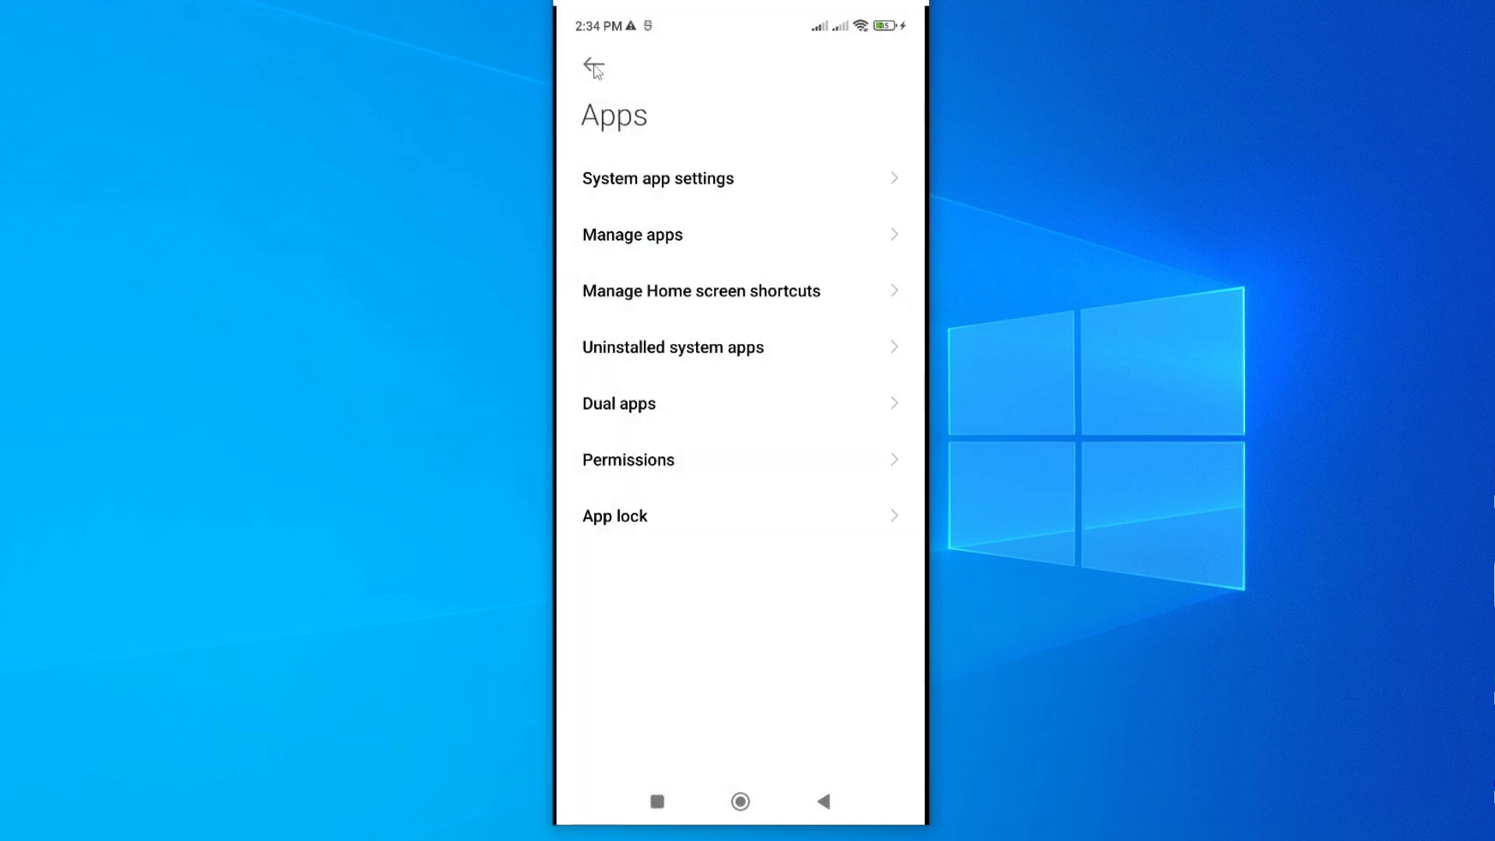
{"action": "left_click", "coordinate": [593, 68]}
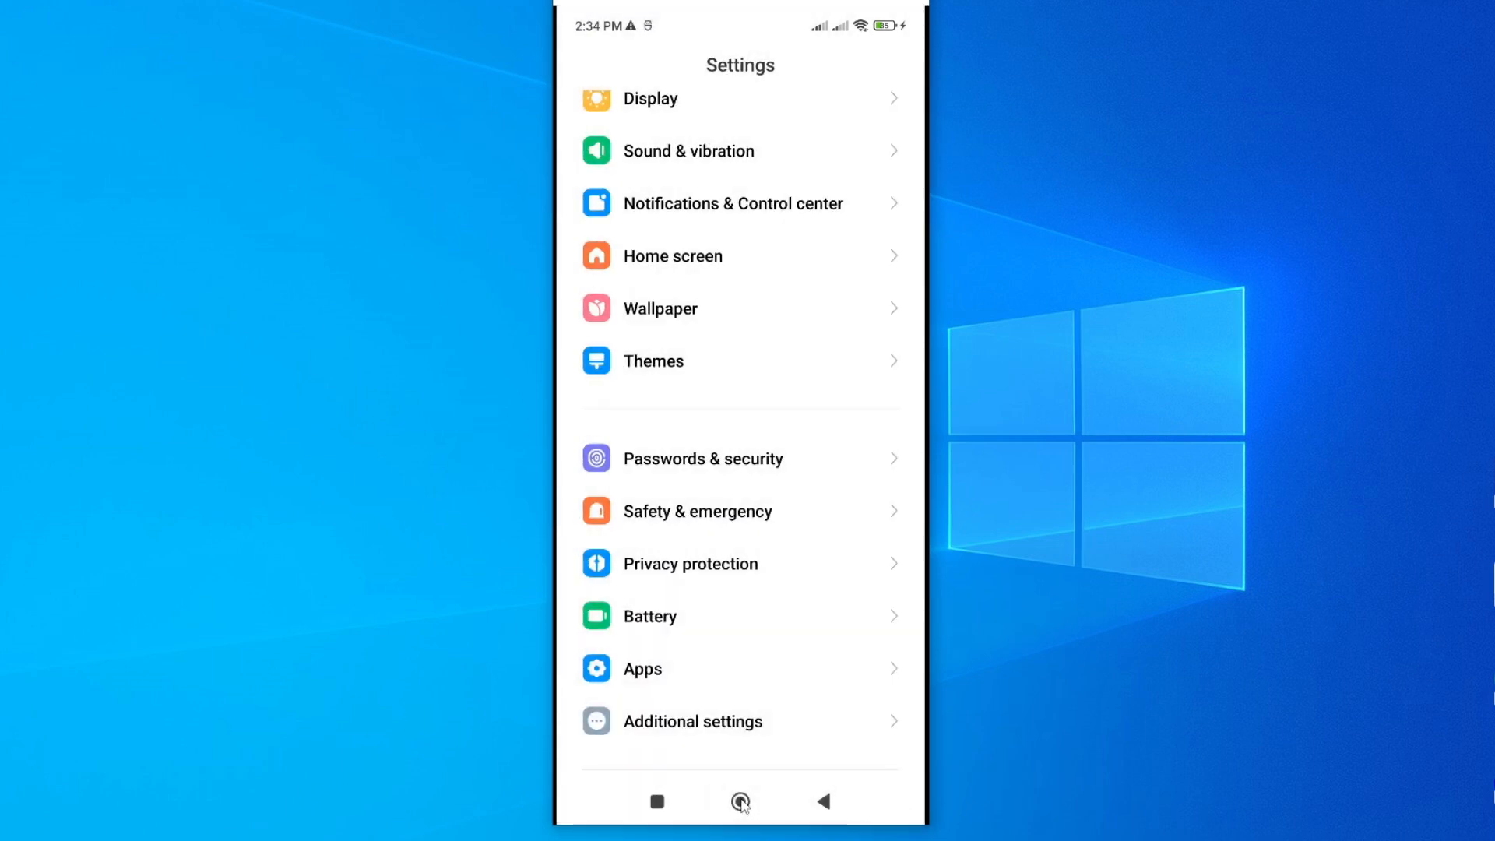
{"action": "left_click", "coordinate": [740, 801]}
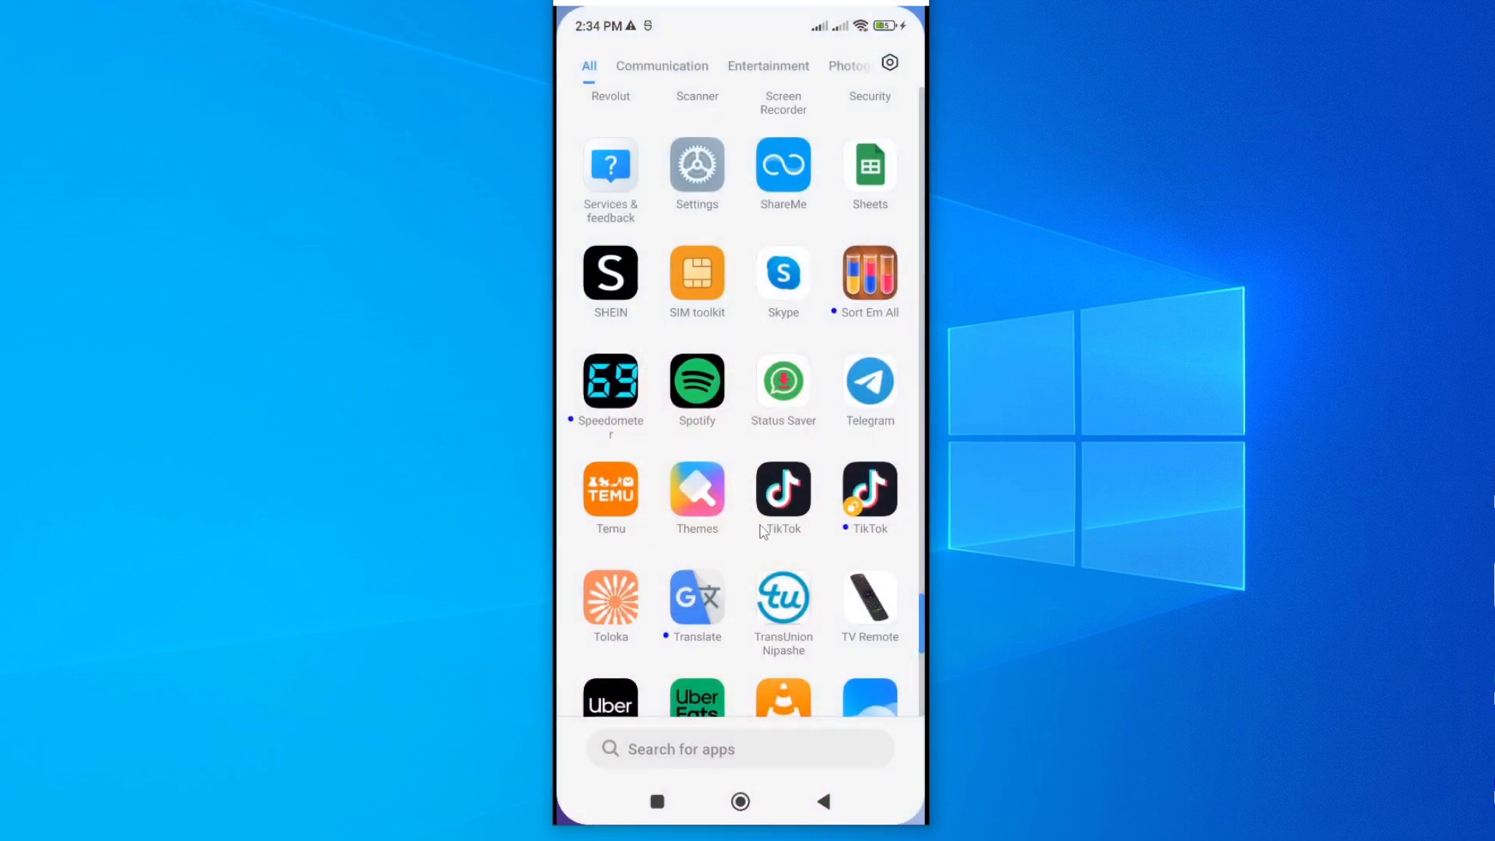
{"action": "mouse_move", "coordinate": [785, 496]}
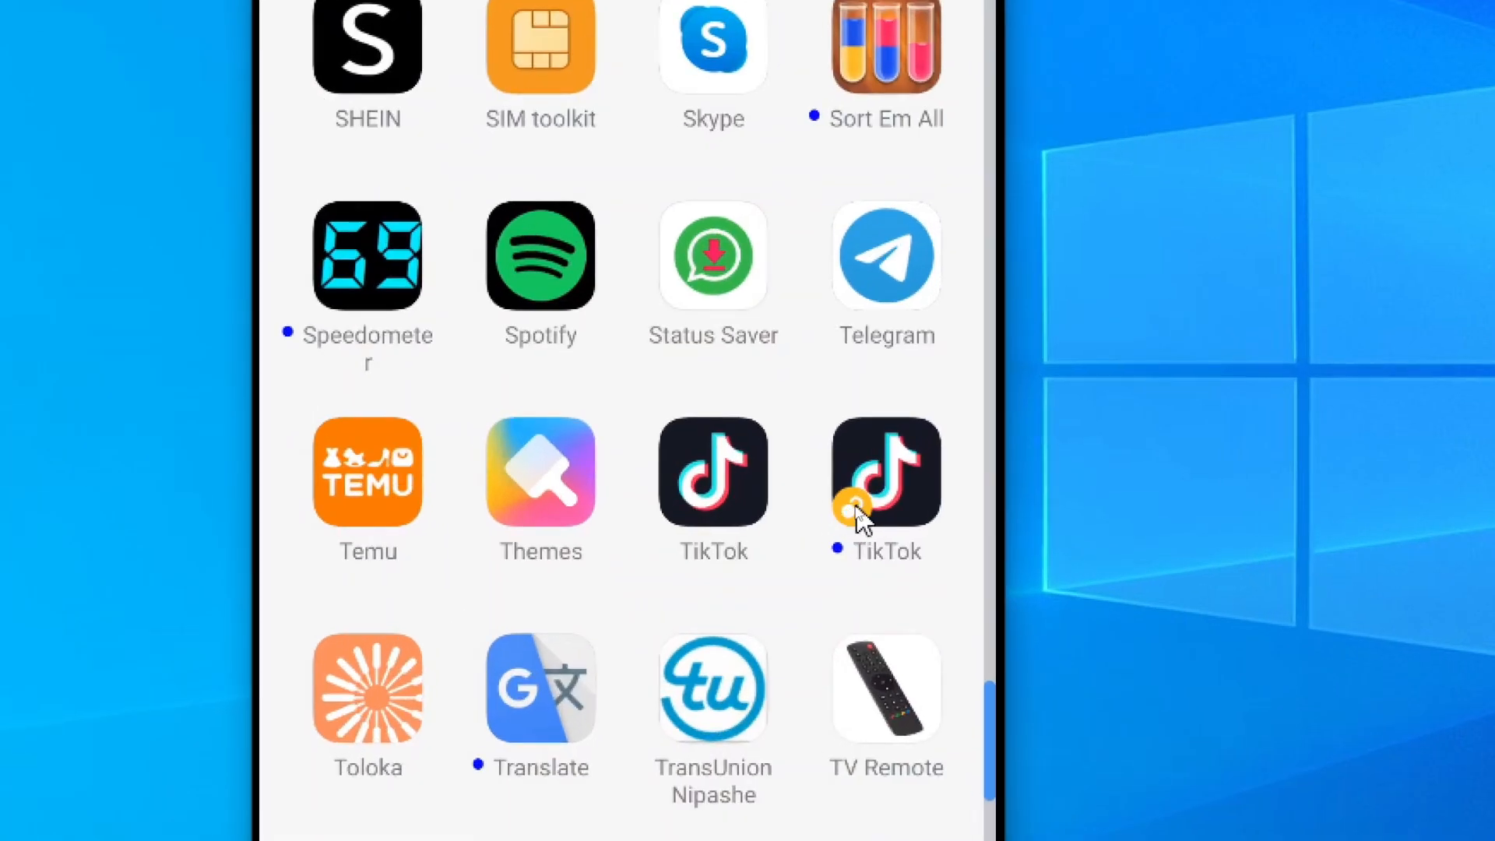
{"action": "mouse_move", "coordinate": [857, 530]}
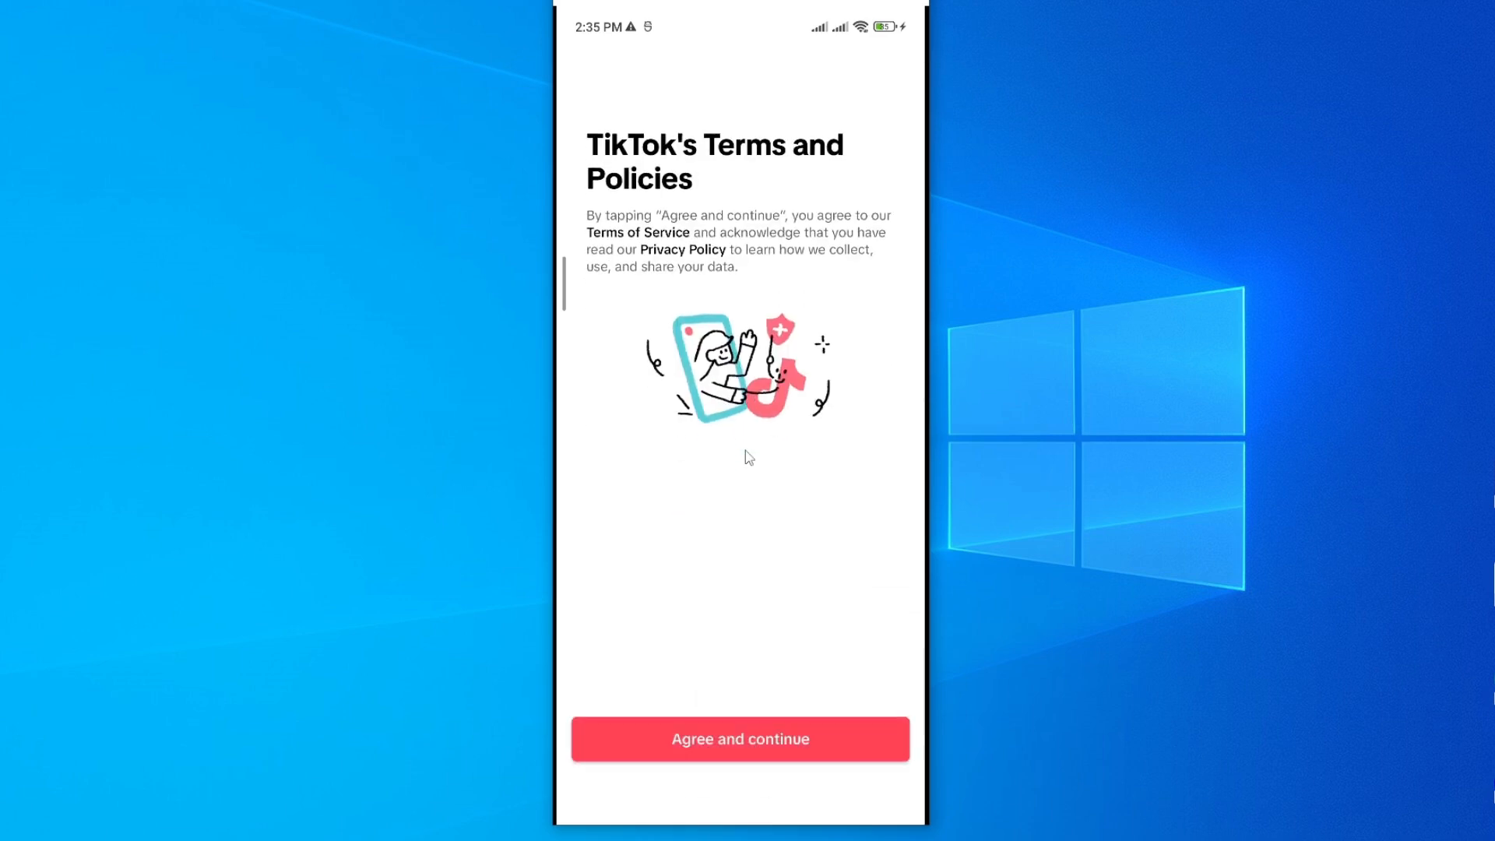
{"action": "mouse_move", "coordinate": [753, 744]}
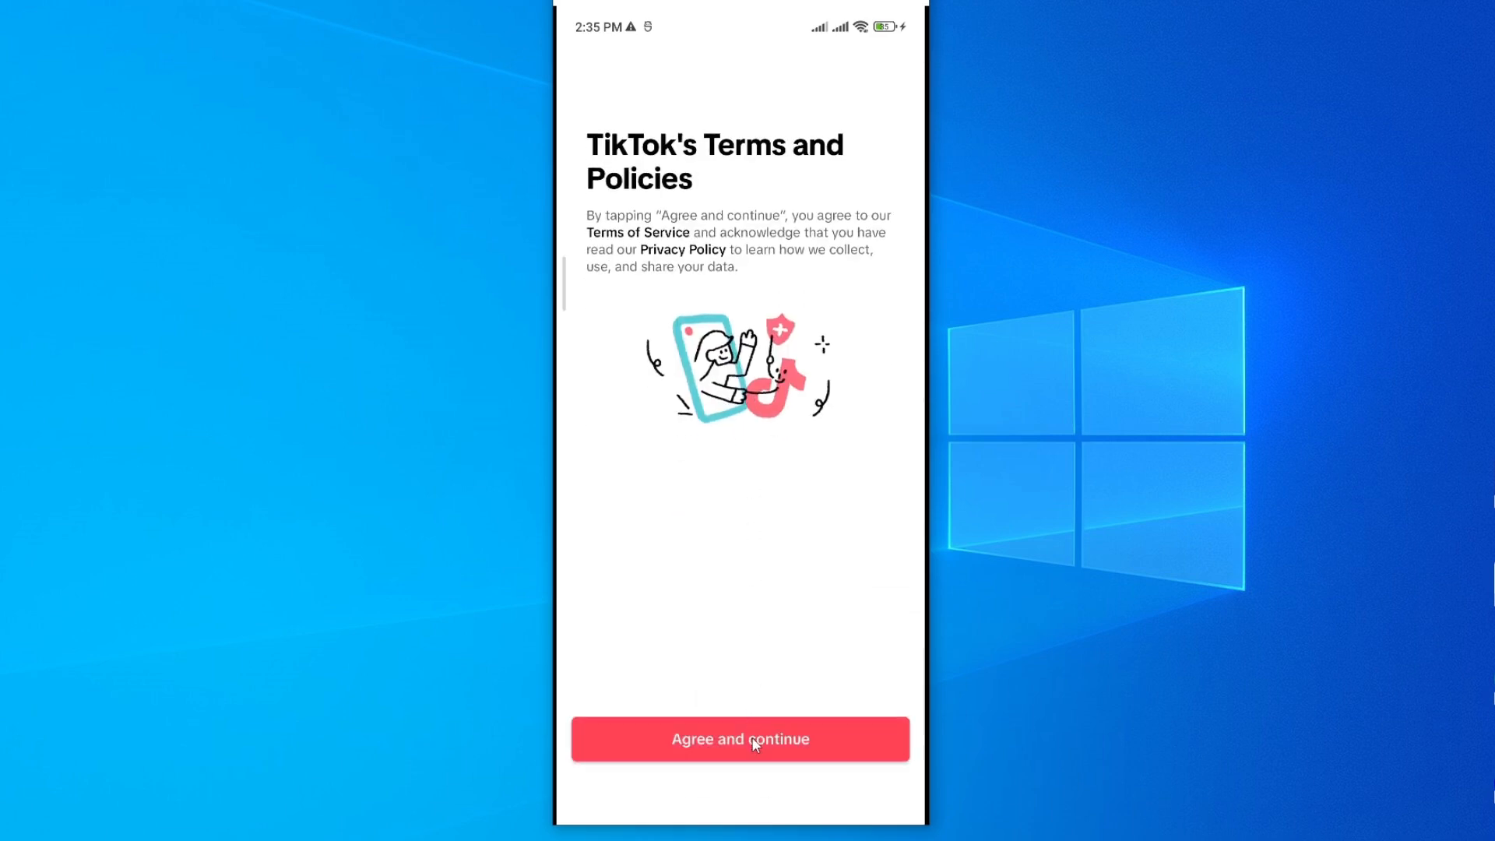
- Agree to TikTok's terms, open the Profile tab, and dismiss the login sheet
{"action": "left_click", "coordinate": [739, 739]}
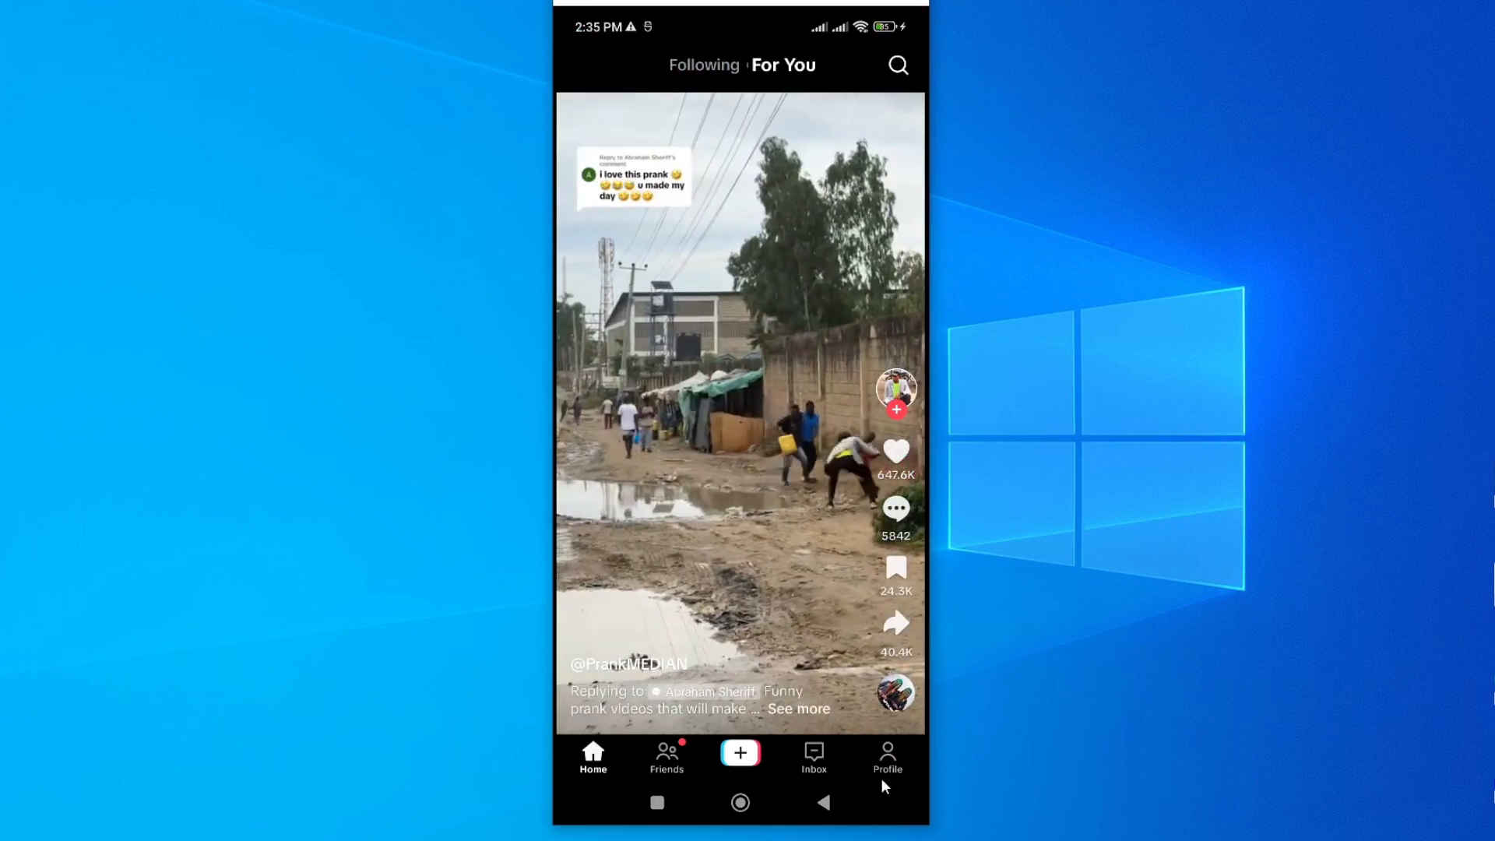
{"action": "left_click", "coordinate": [887, 758]}
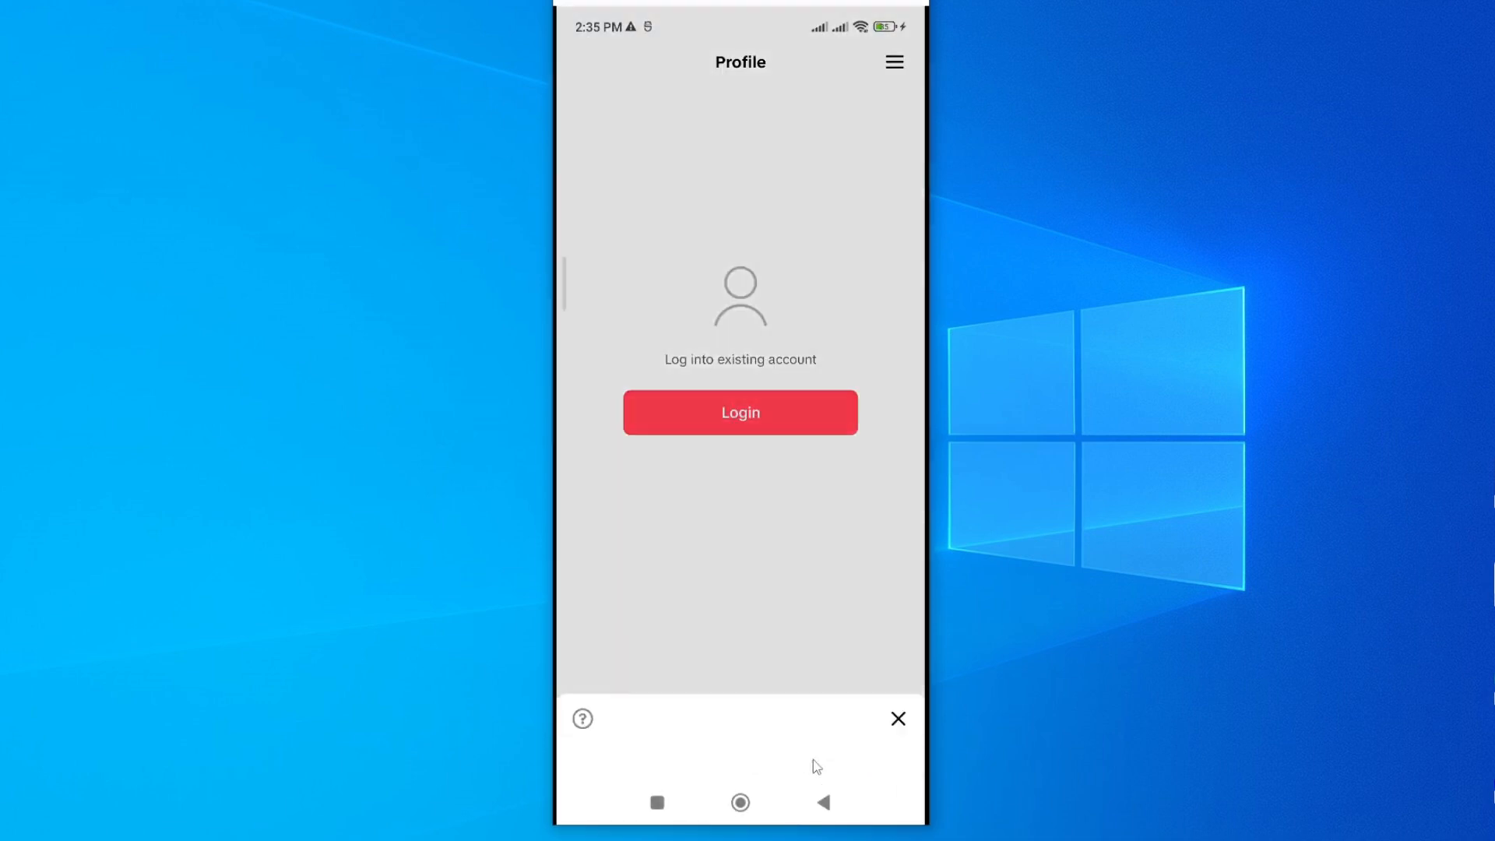
{"action": "left_click", "coordinate": [740, 412]}
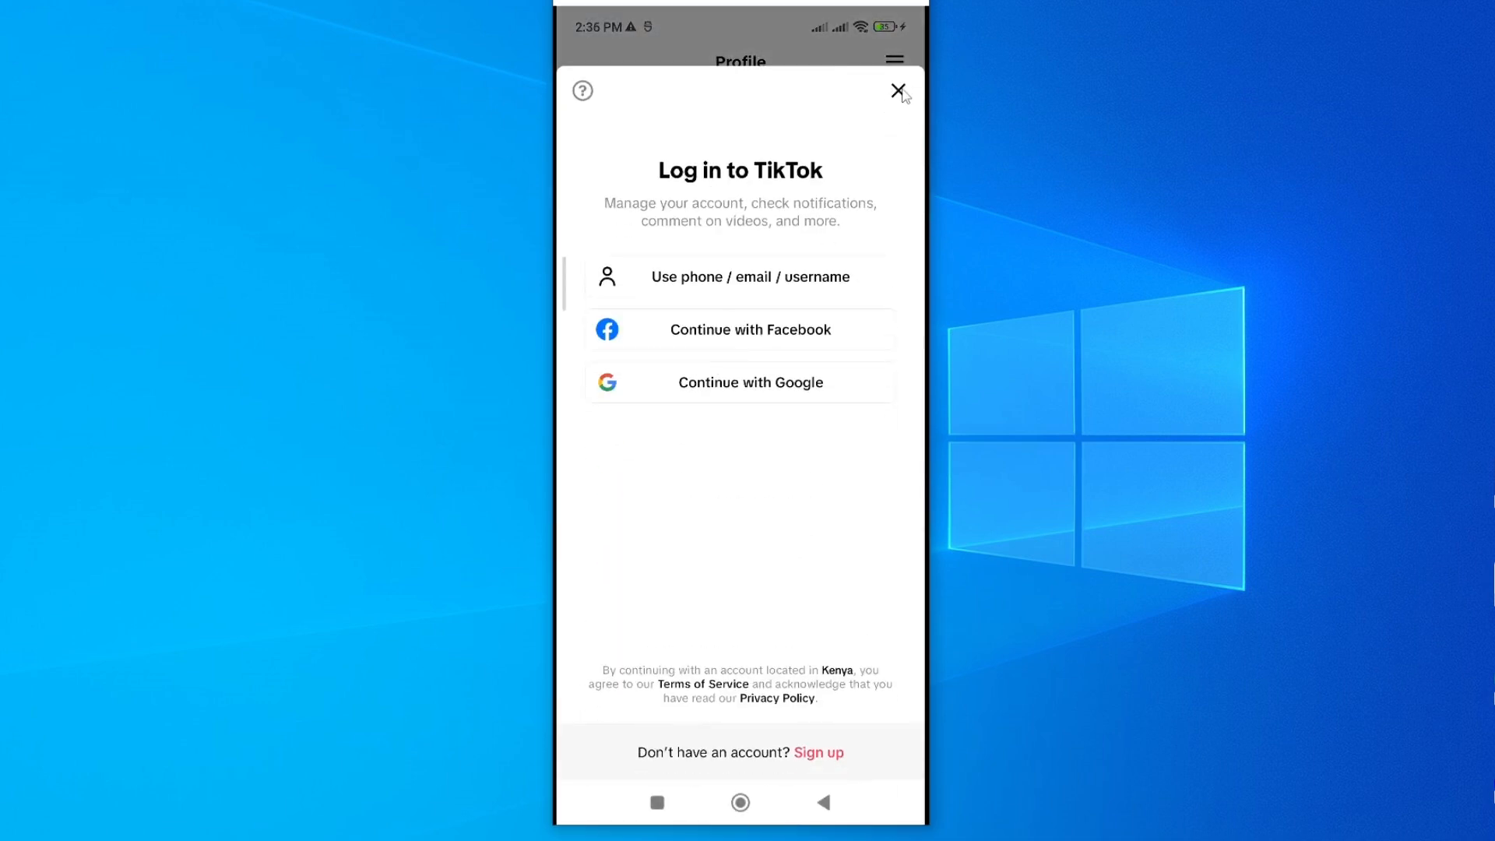
{"action": "left_click", "coordinate": [897, 91]}
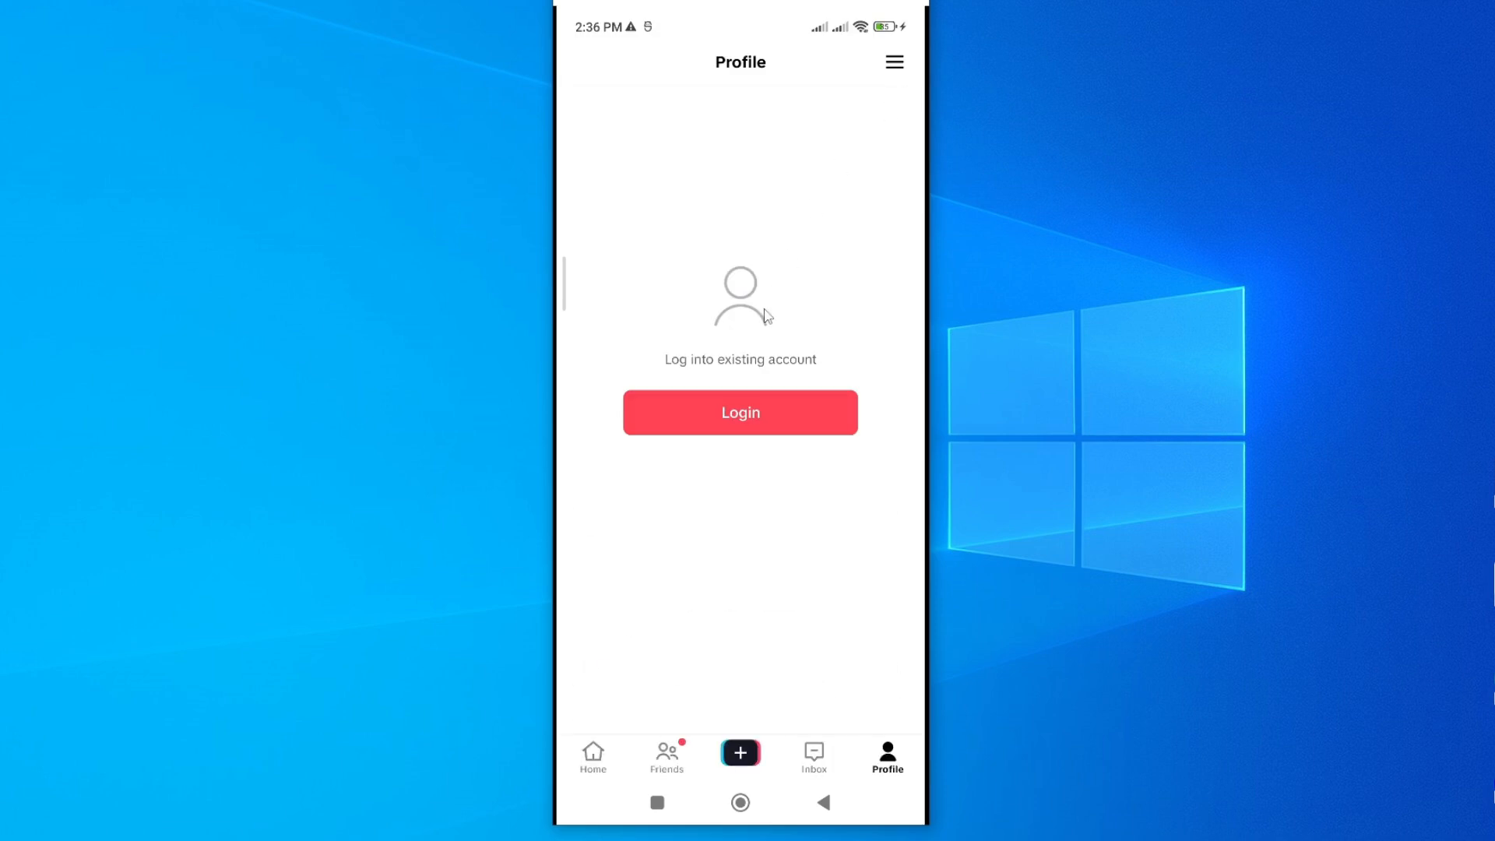